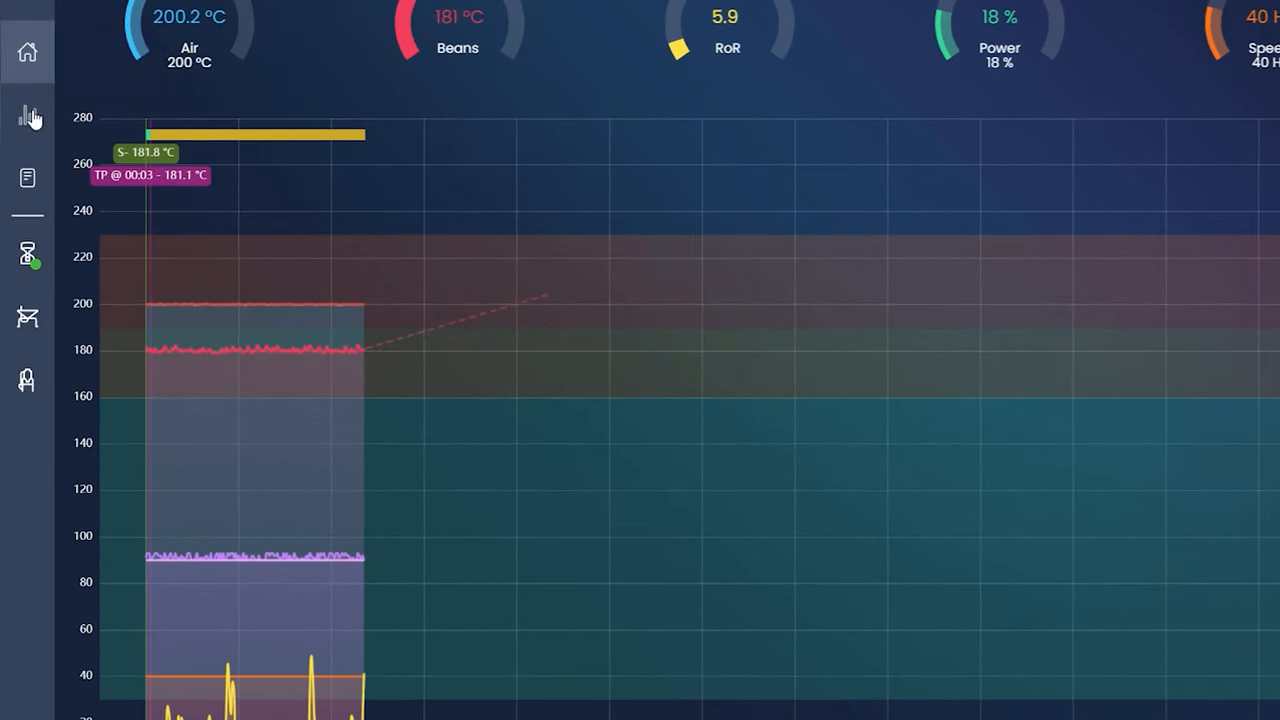
pyautogui.moveTo(28, 178)
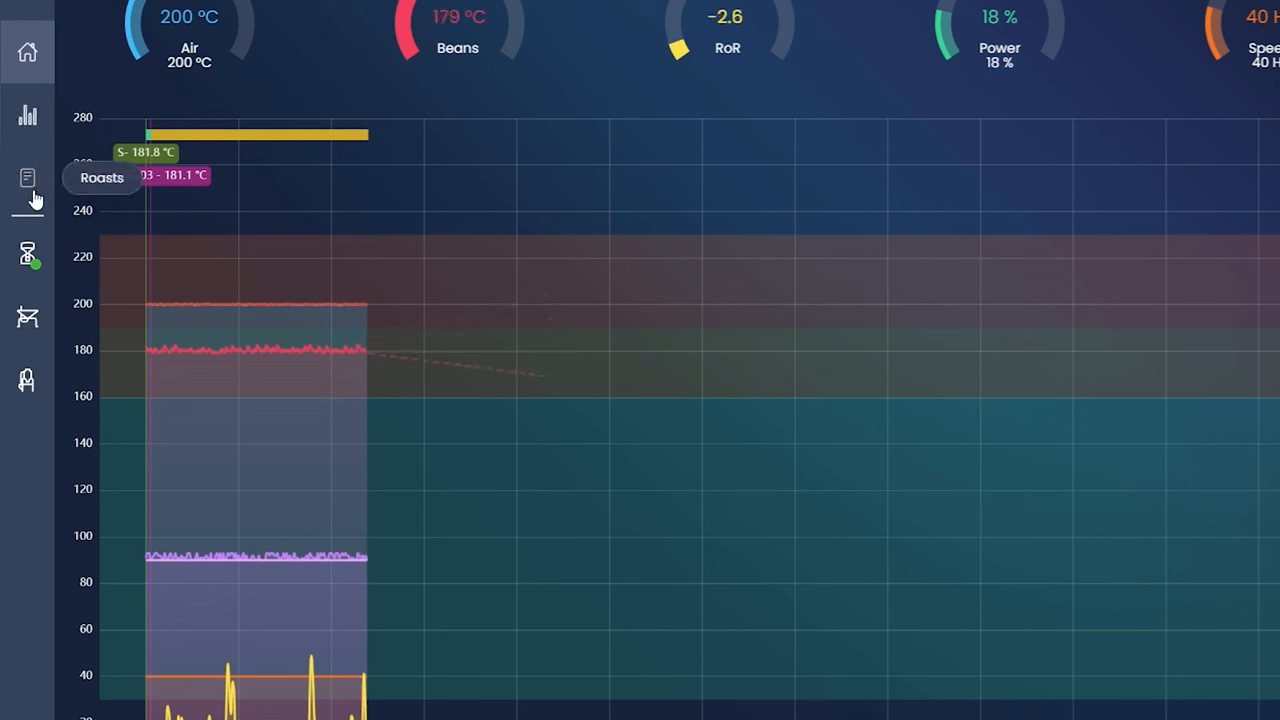
pyautogui.moveTo(30, 320)
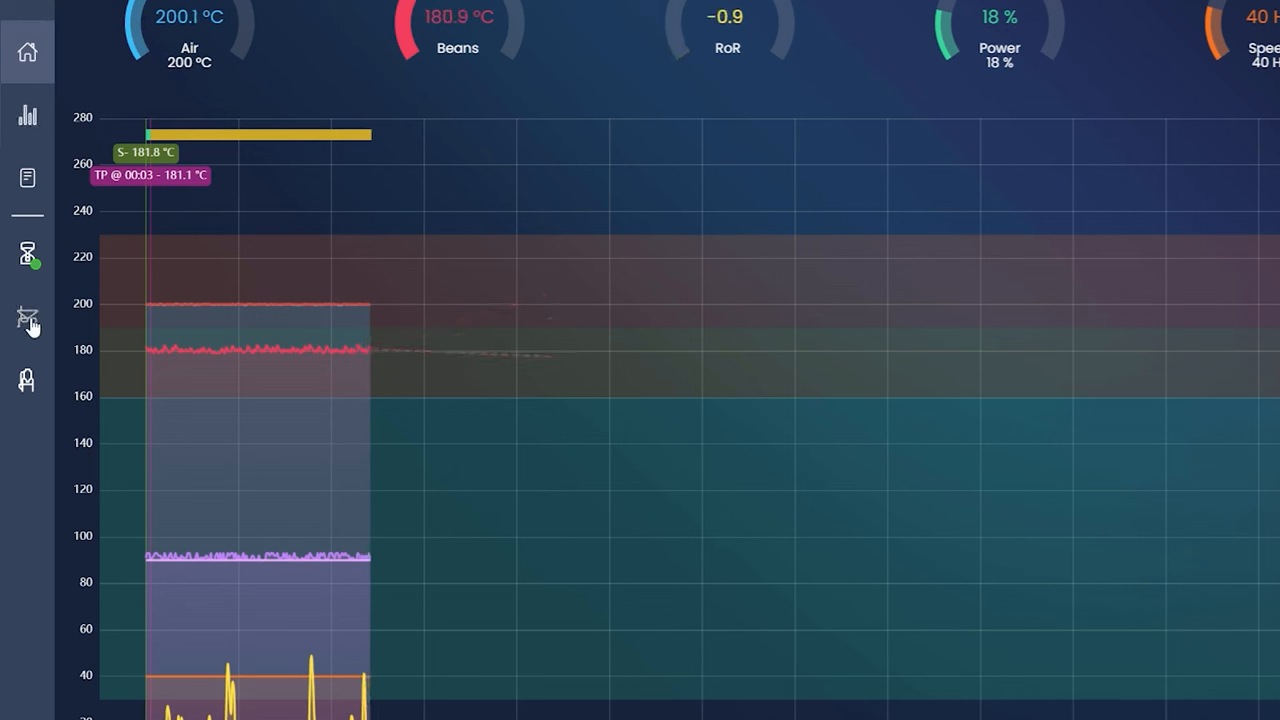
# - Review the Arabica House blend profile's overview, chart, roasts and settings, then return to the Profiles list
pyautogui.scroll(-3)
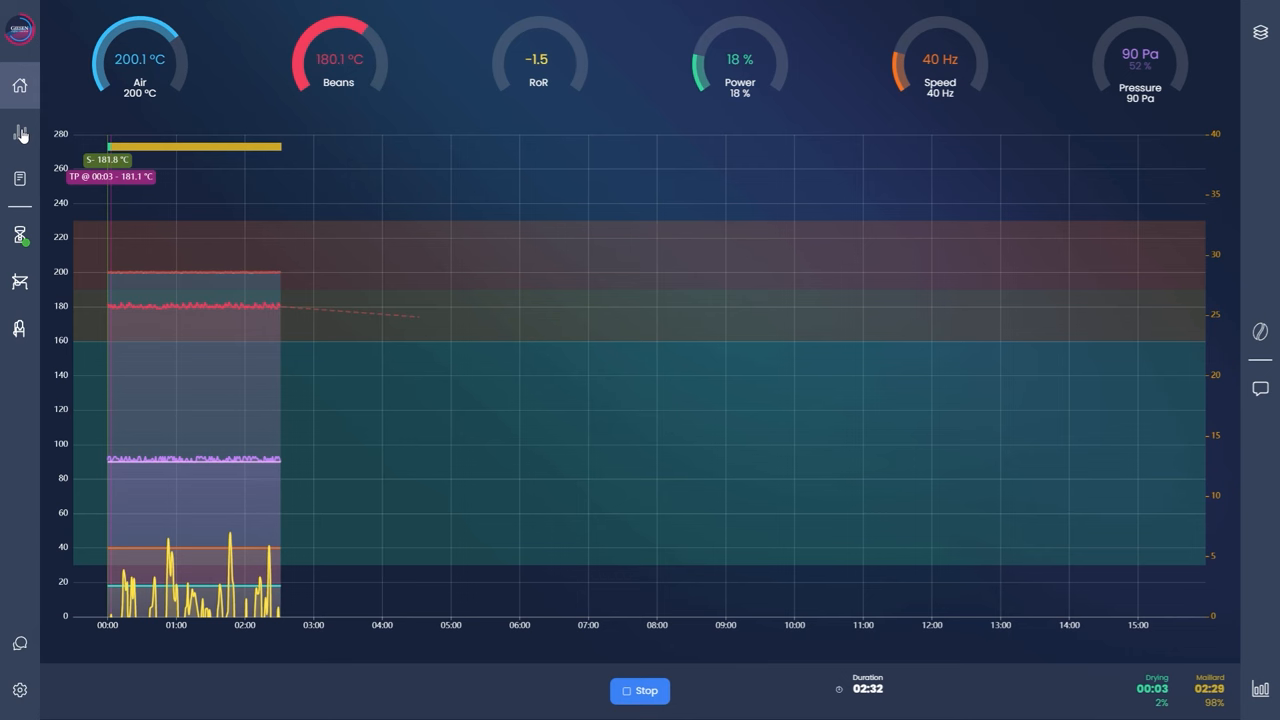
pyautogui.click(20, 128)
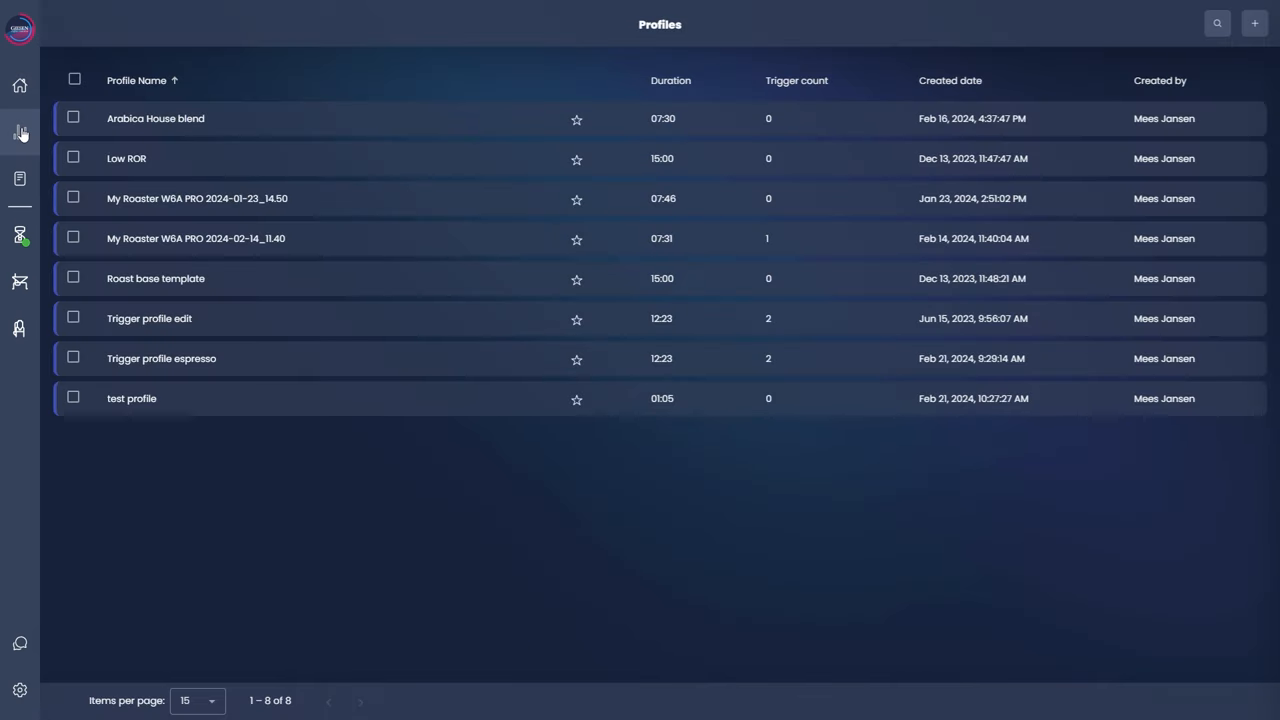
pyautogui.moveTo(250, 356)
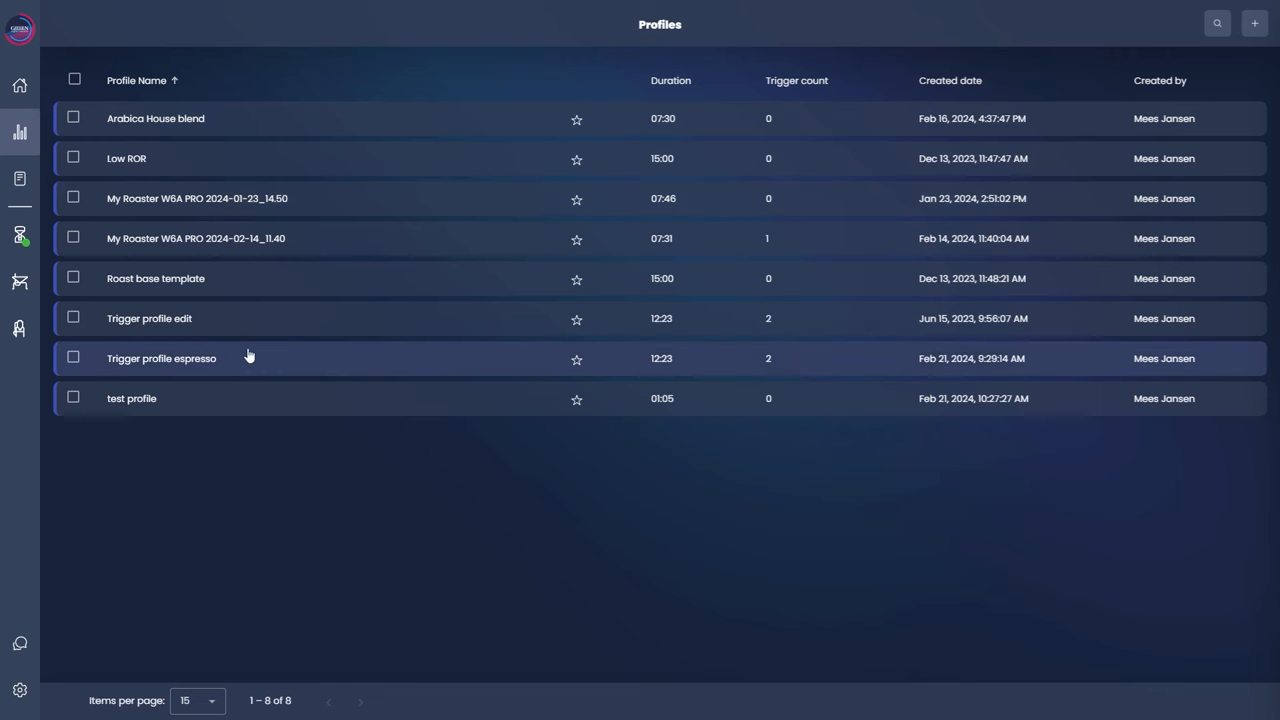
pyautogui.moveTo(254, 308)
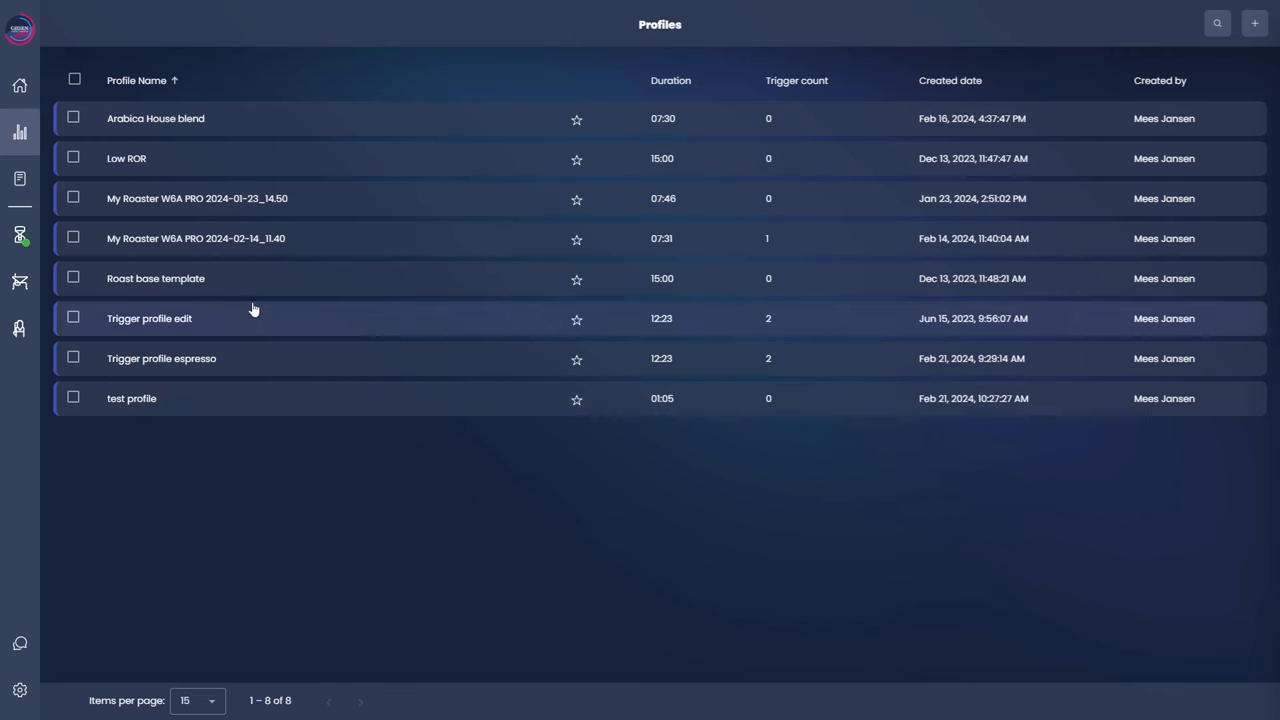
pyautogui.click(156, 118)
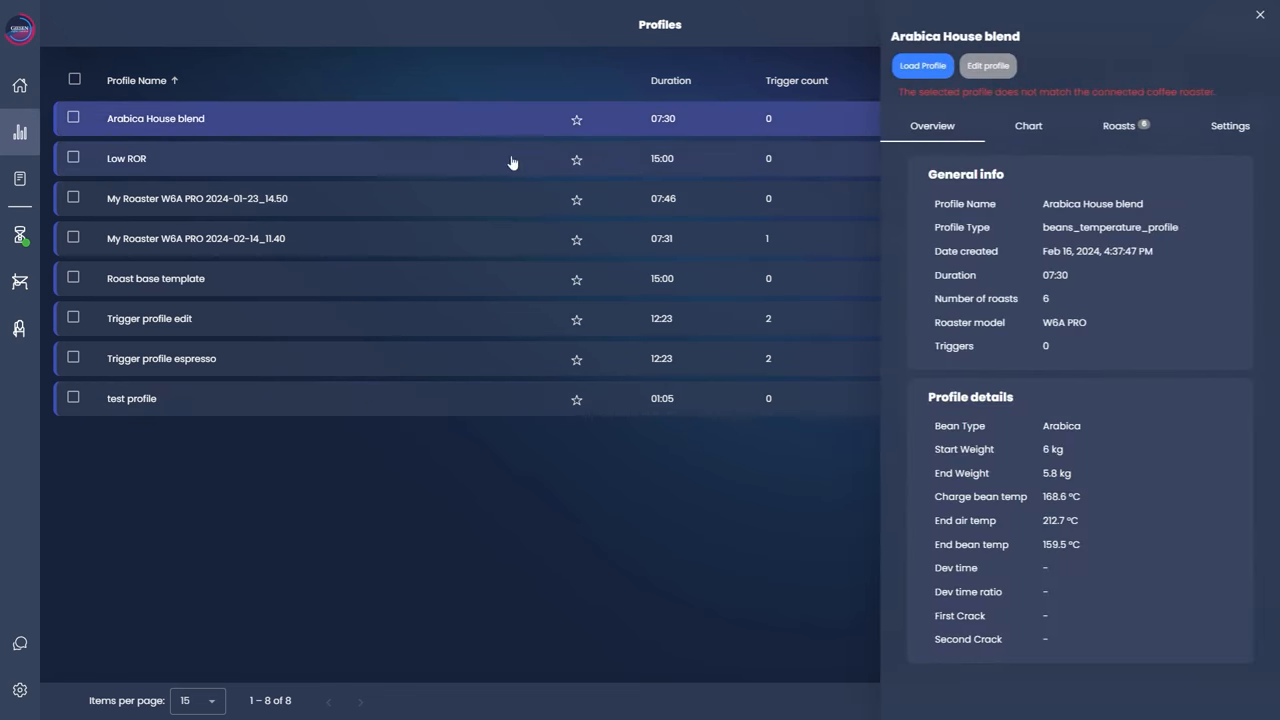
pyautogui.click(1028, 124)
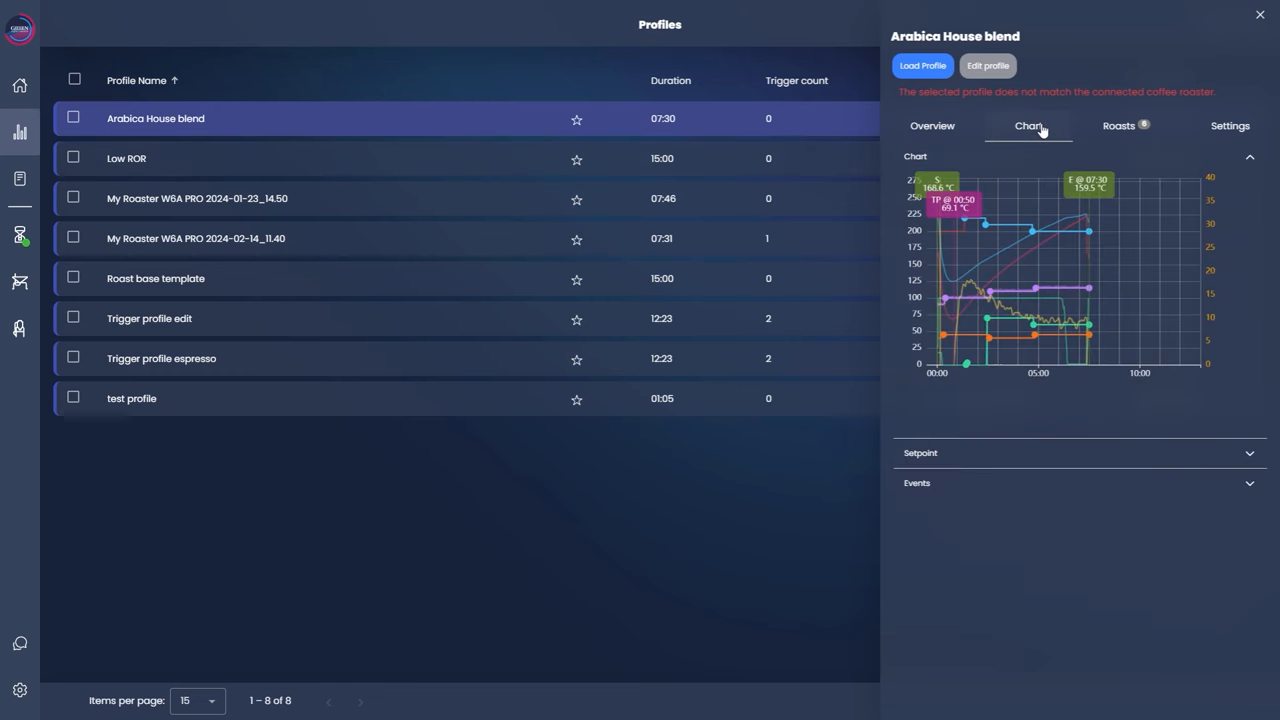
pyautogui.click(1120, 126)
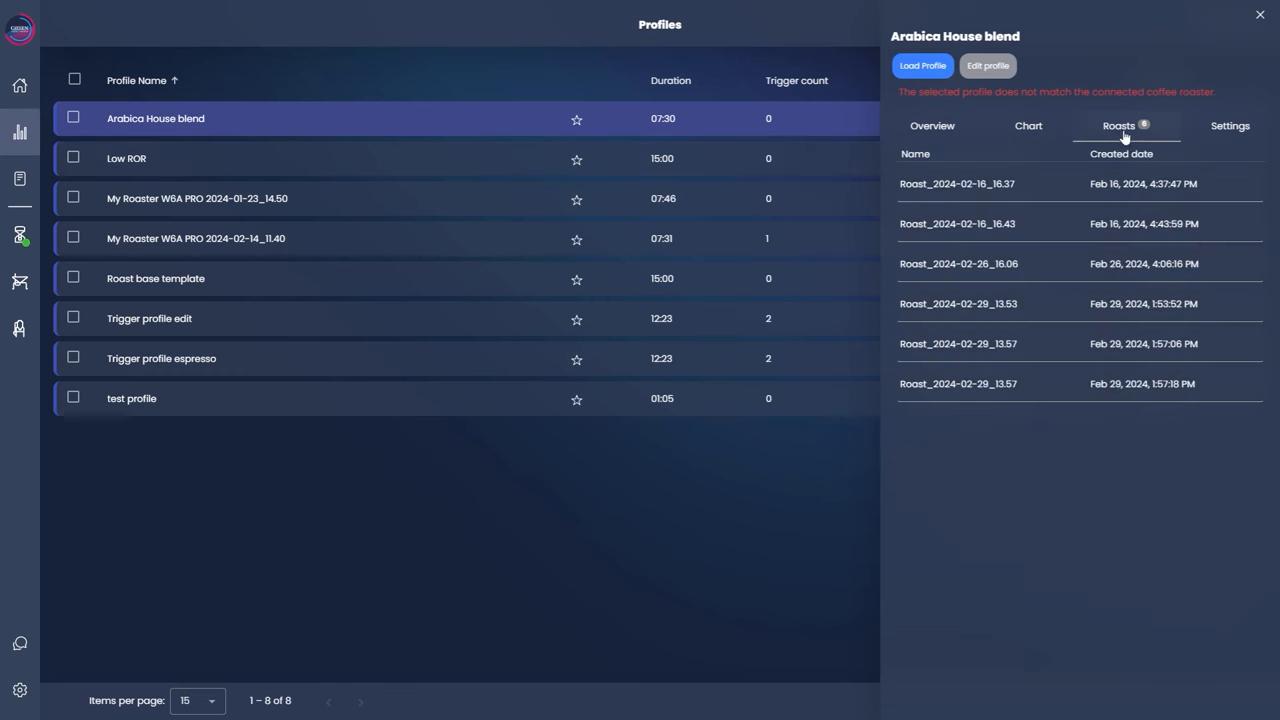
pyautogui.click(1230, 124)
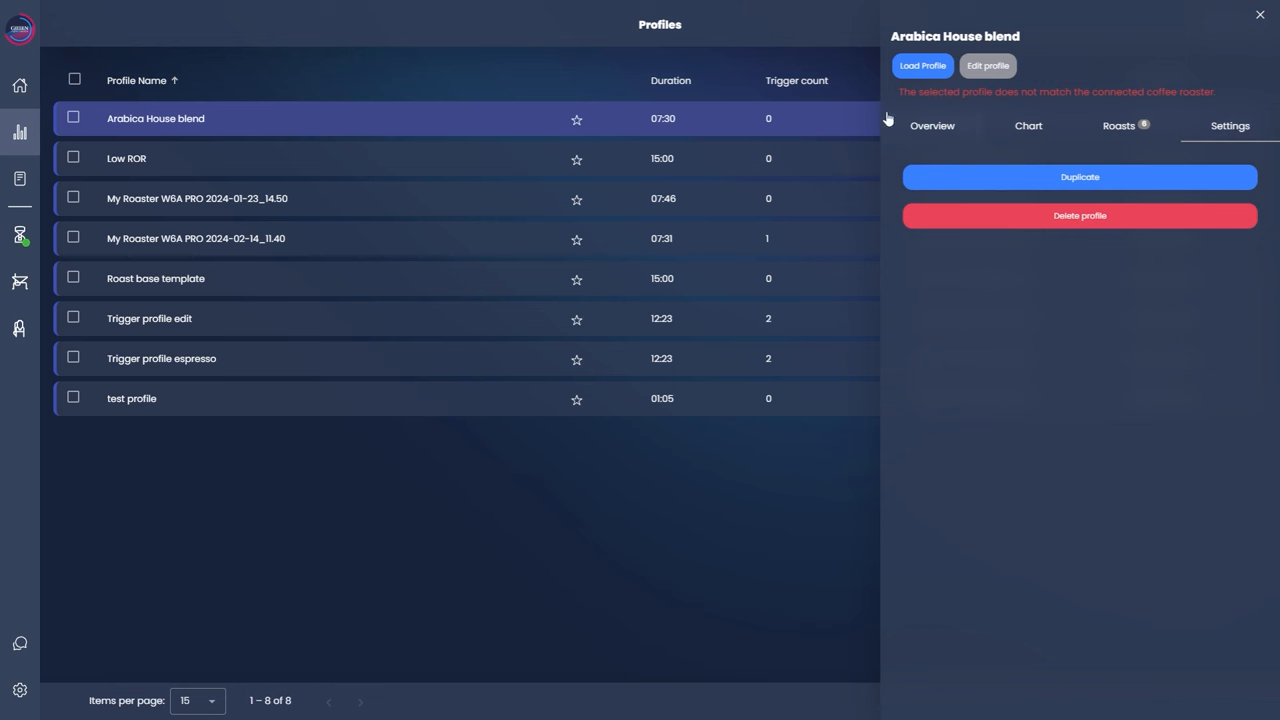
pyautogui.moveTo(1260, 14)
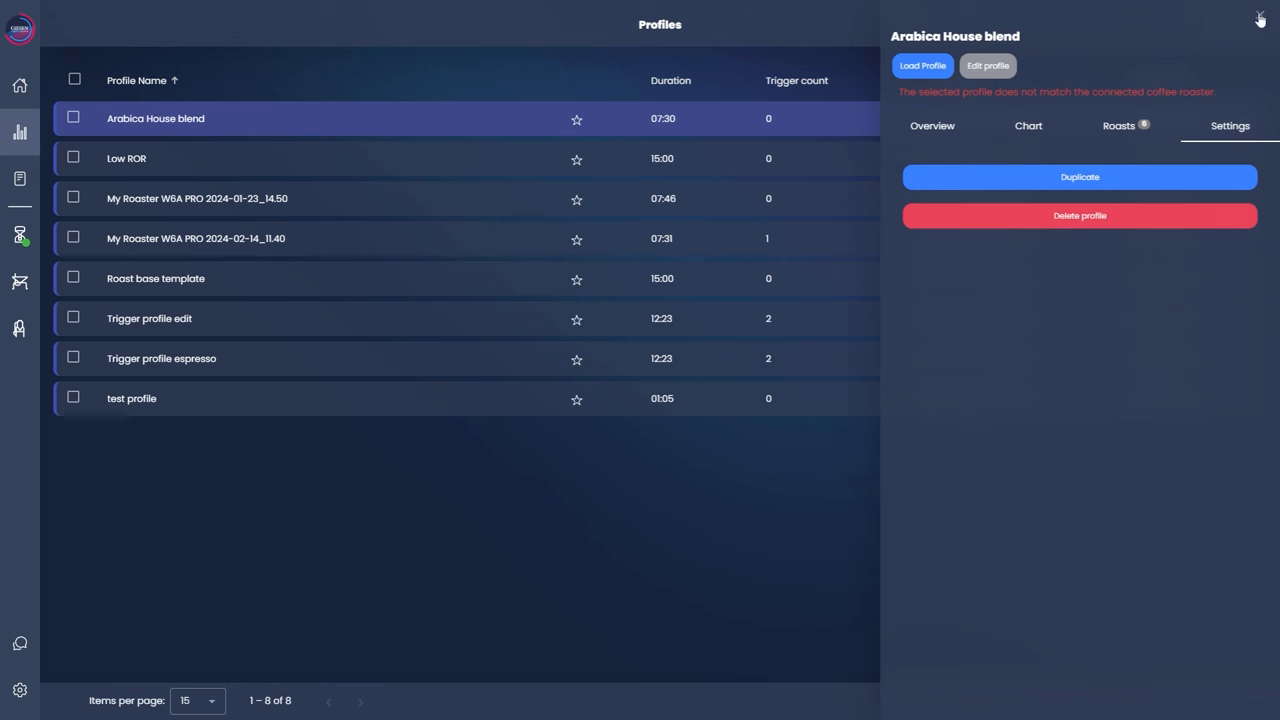
pyautogui.click(1258, 16)
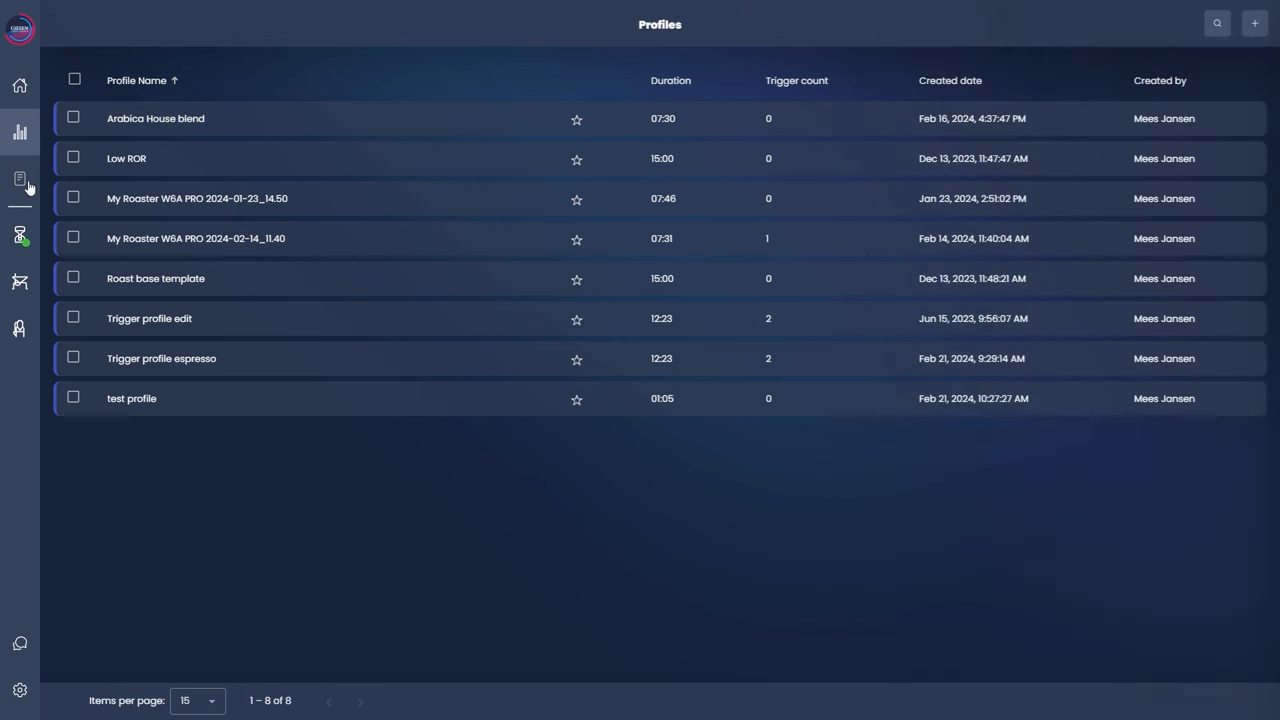
# - Review roast Roast_2024-02-16_16.37's chart, events, phases and details, then return to the Roast Logs list
pyautogui.click(20, 178)
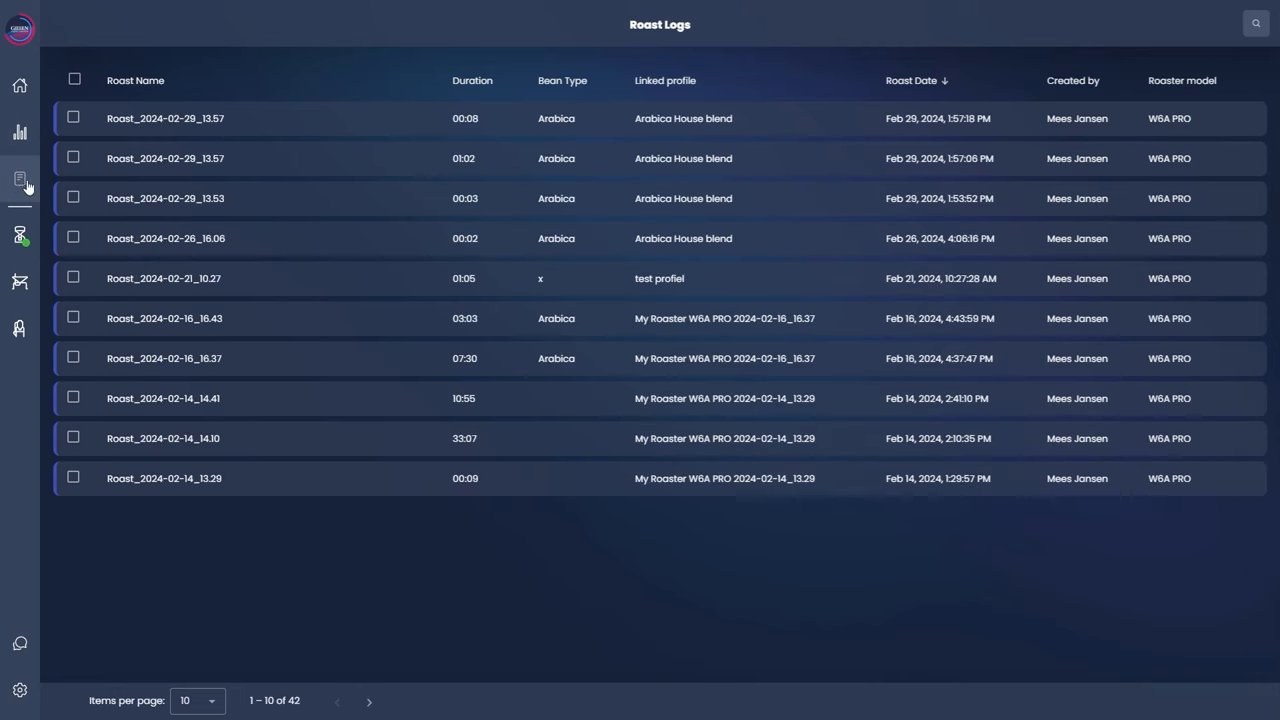
pyautogui.click(140, 80)
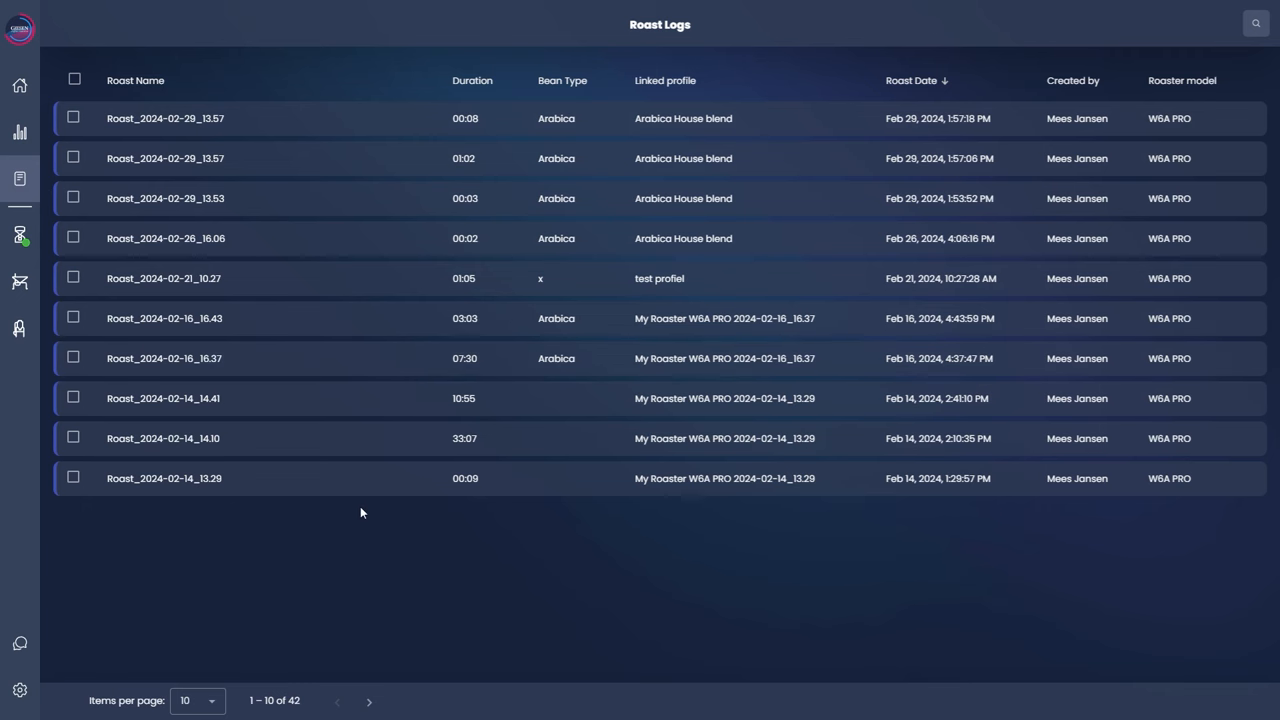
pyautogui.click(164, 358)
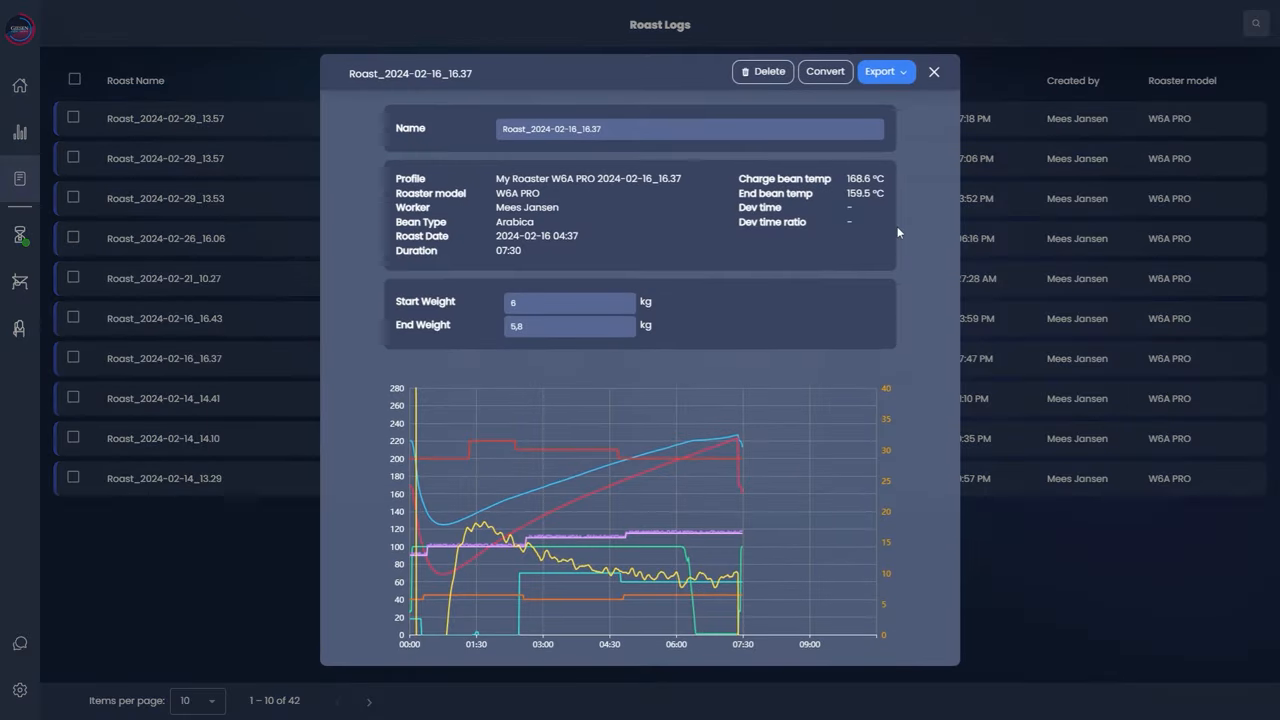
pyautogui.scroll(-3)
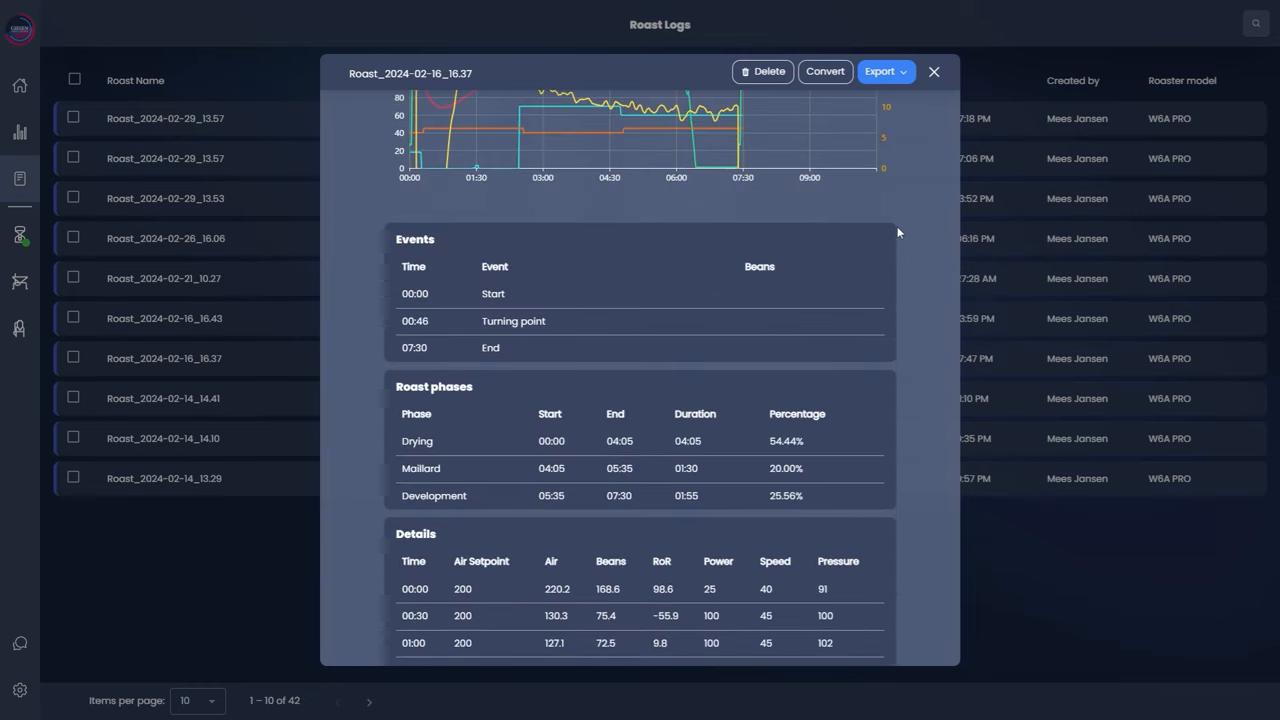
pyautogui.scroll(-3)
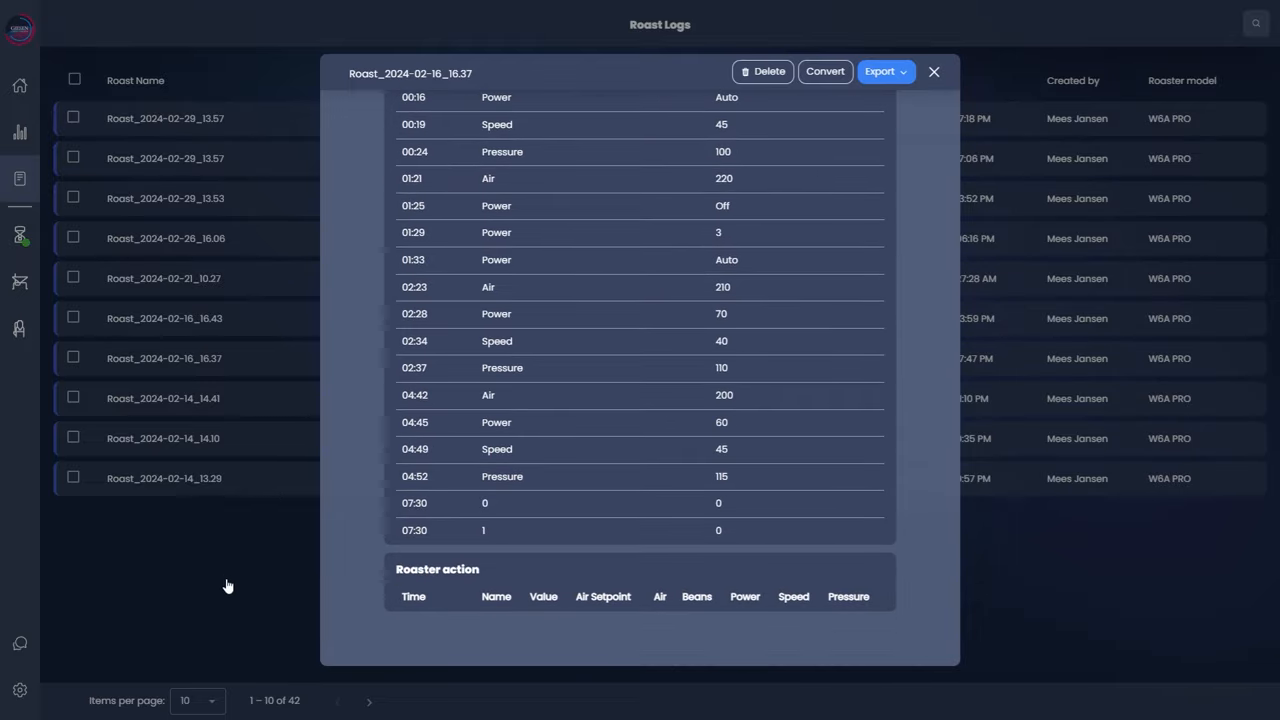
pyautogui.click(934, 72)
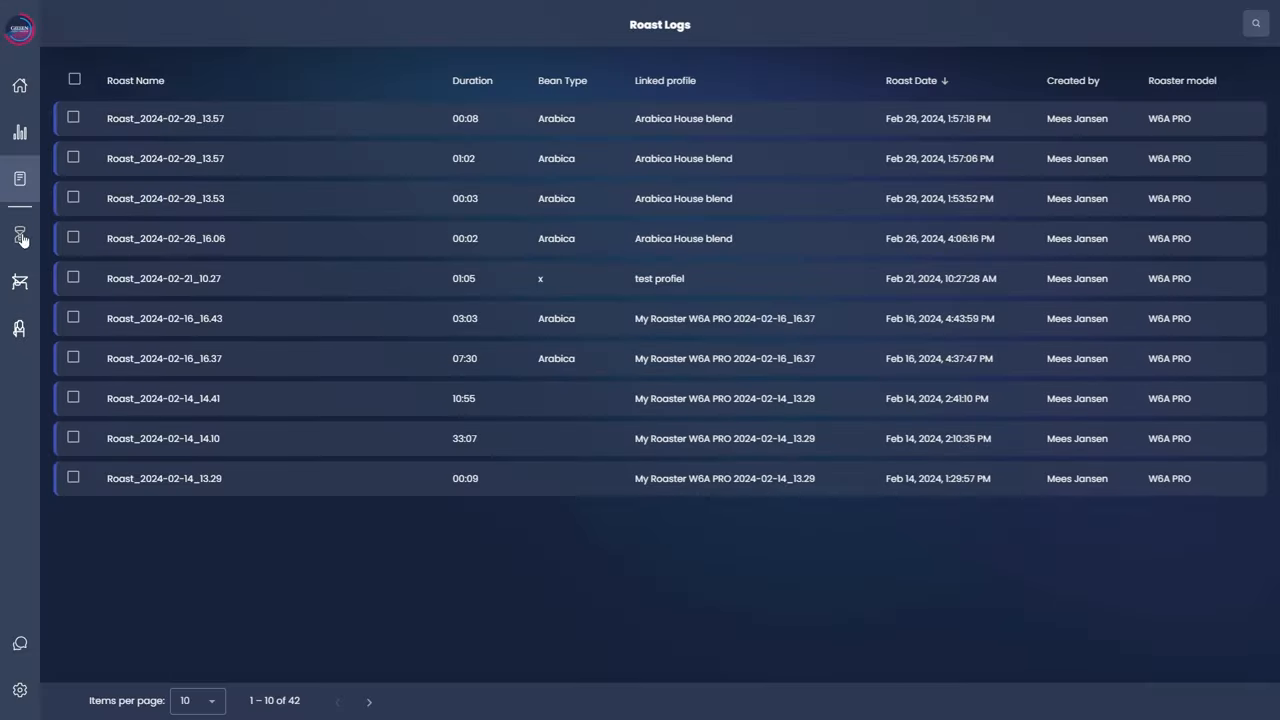
# - Check the roaster's status, the green coffee conveyor controls and the Destoner OW controls
pyautogui.click(18, 236)
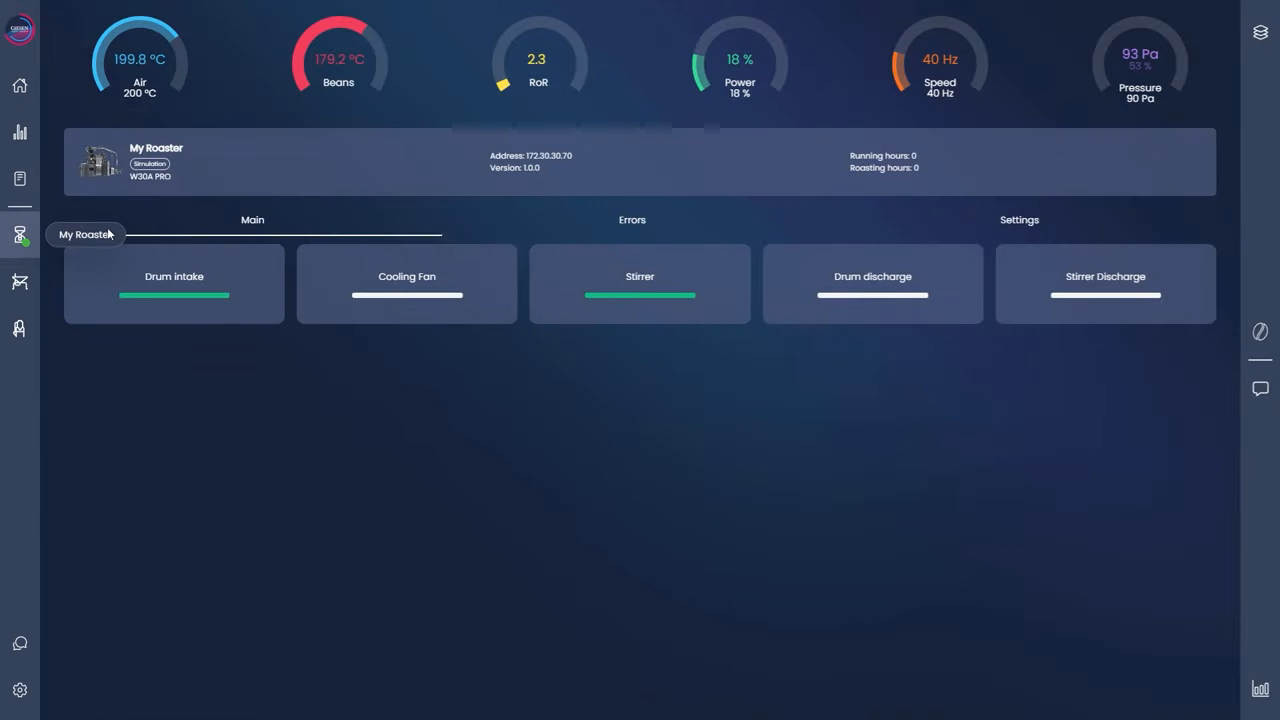
pyautogui.moveTo(1114, 336)
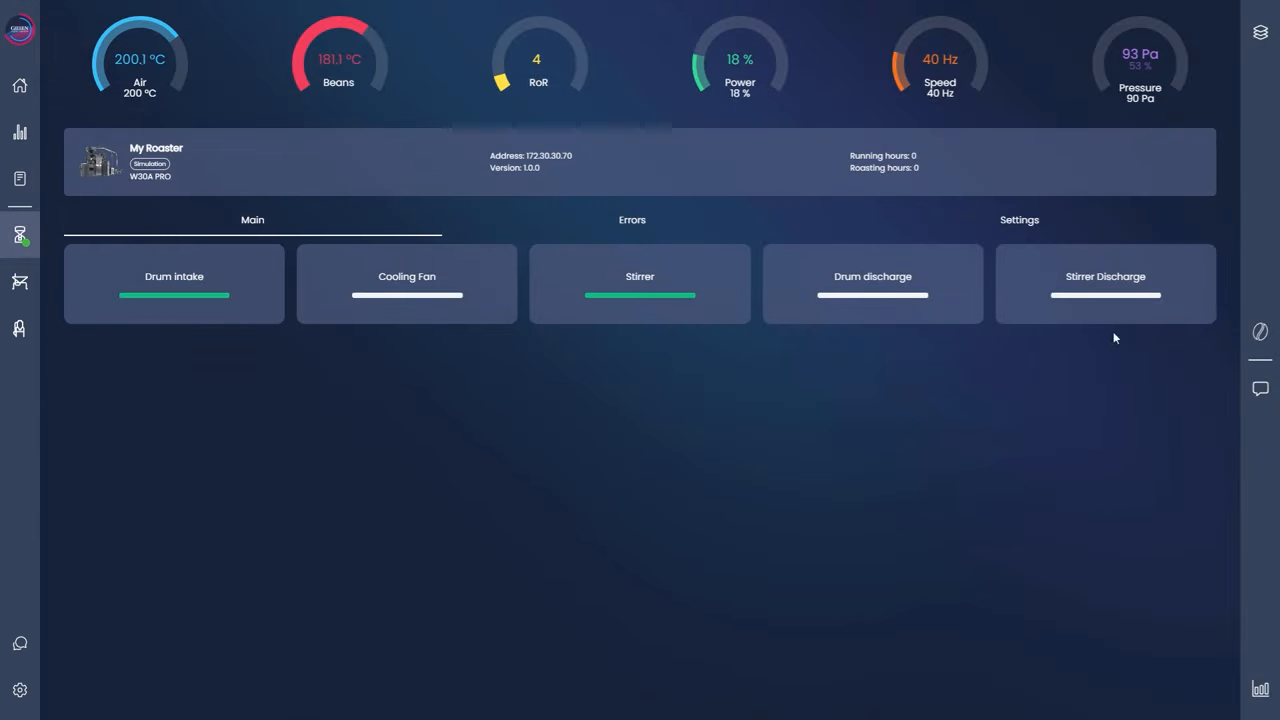
pyautogui.moveTo(672, 216)
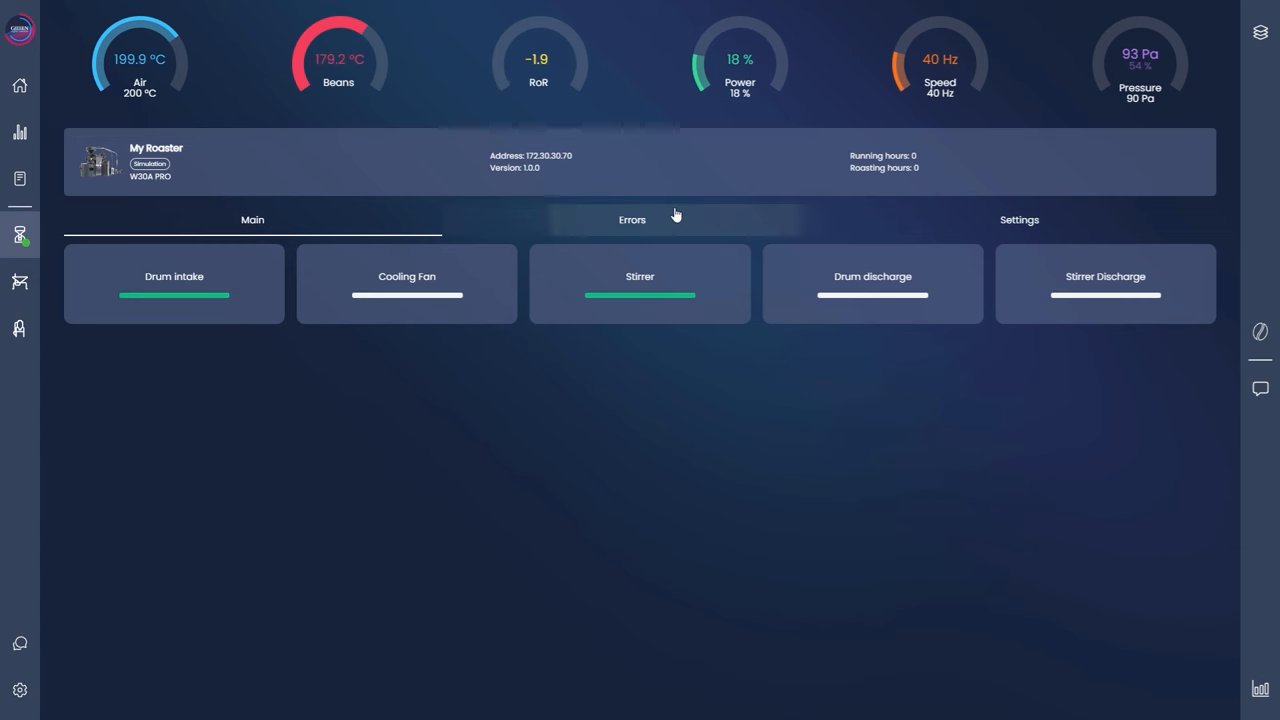
pyautogui.moveTo(318, 284)
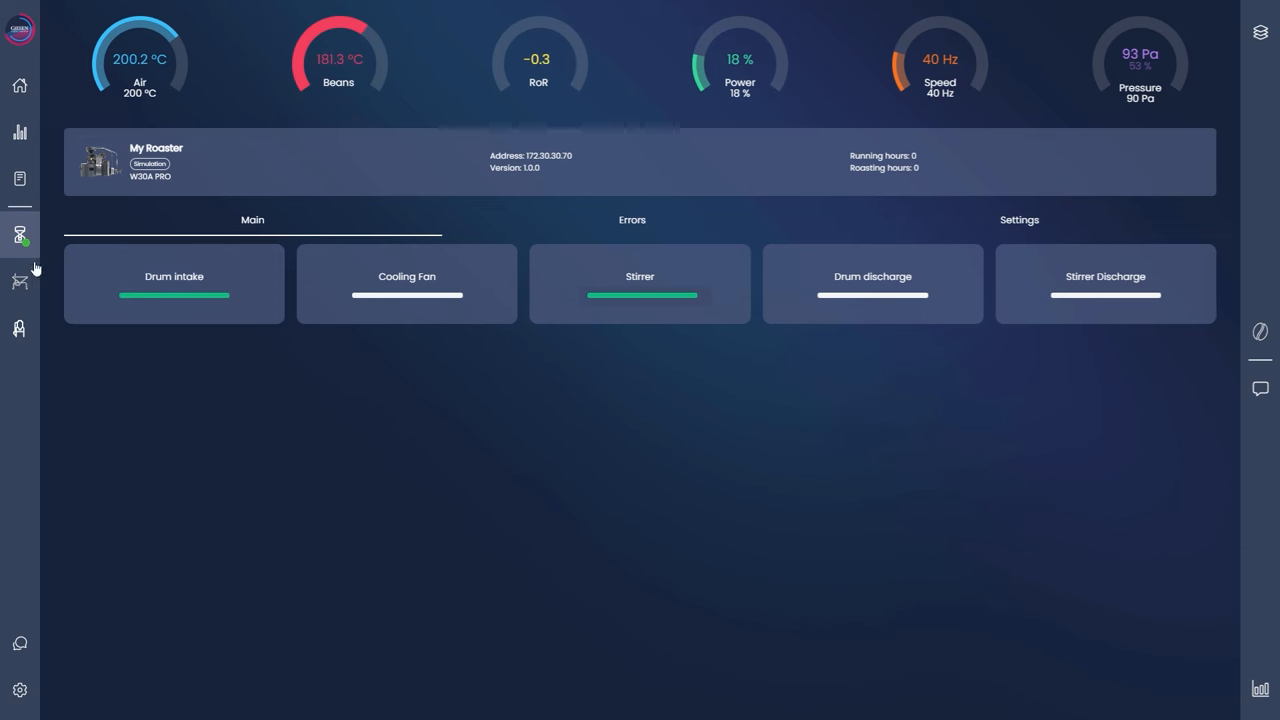
pyautogui.click(20, 280)
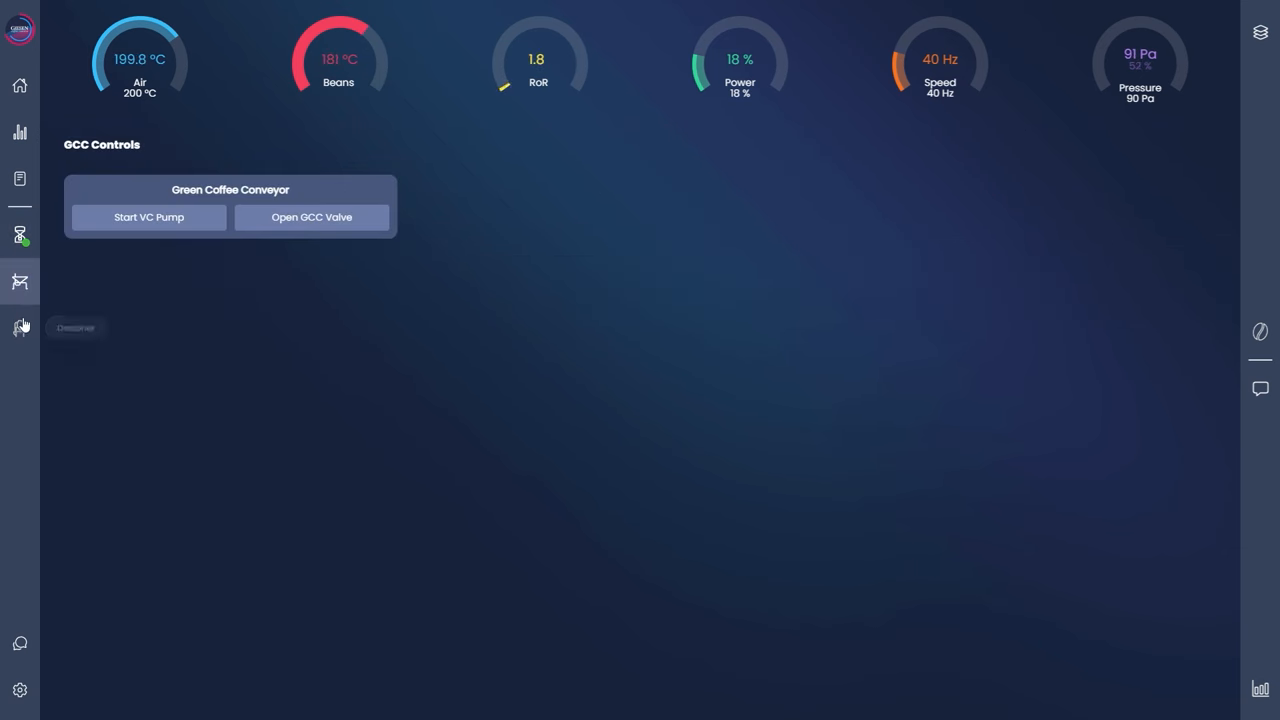
pyautogui.click(20, 328)
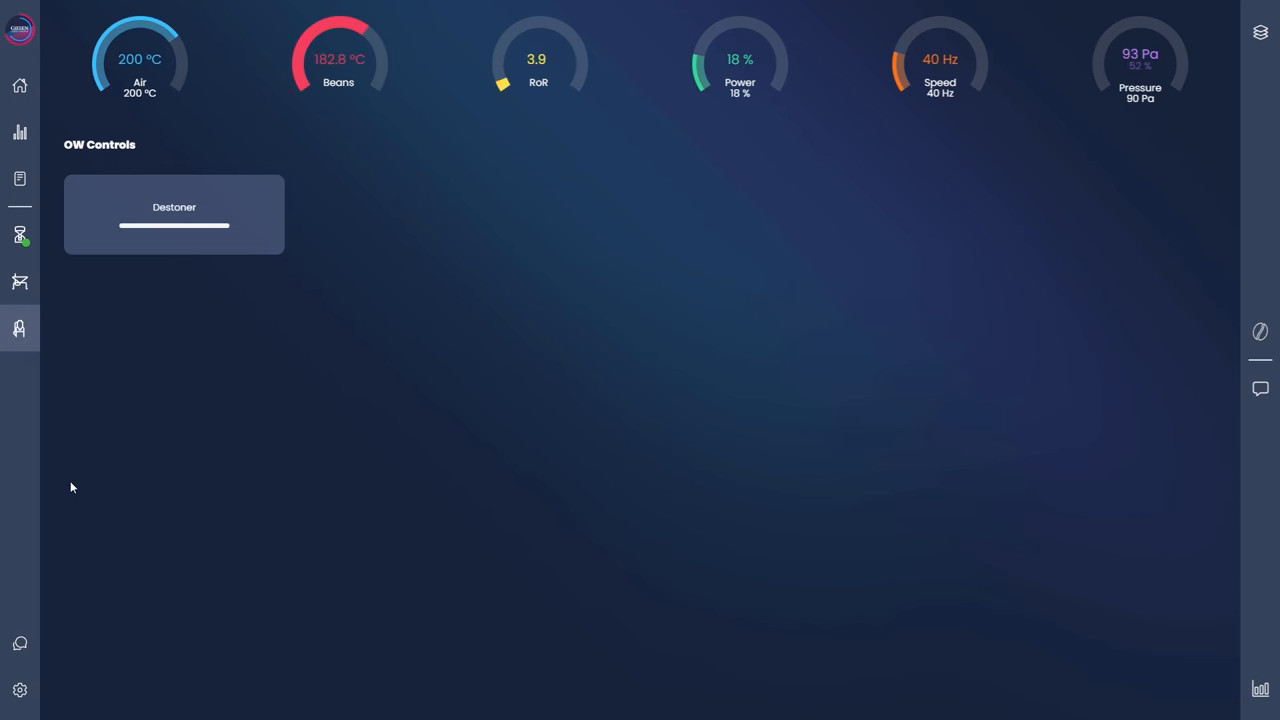
# - Review the General settings' roast phase temperature ranges and temperature and weight units
pyautogui.click(20, 690)
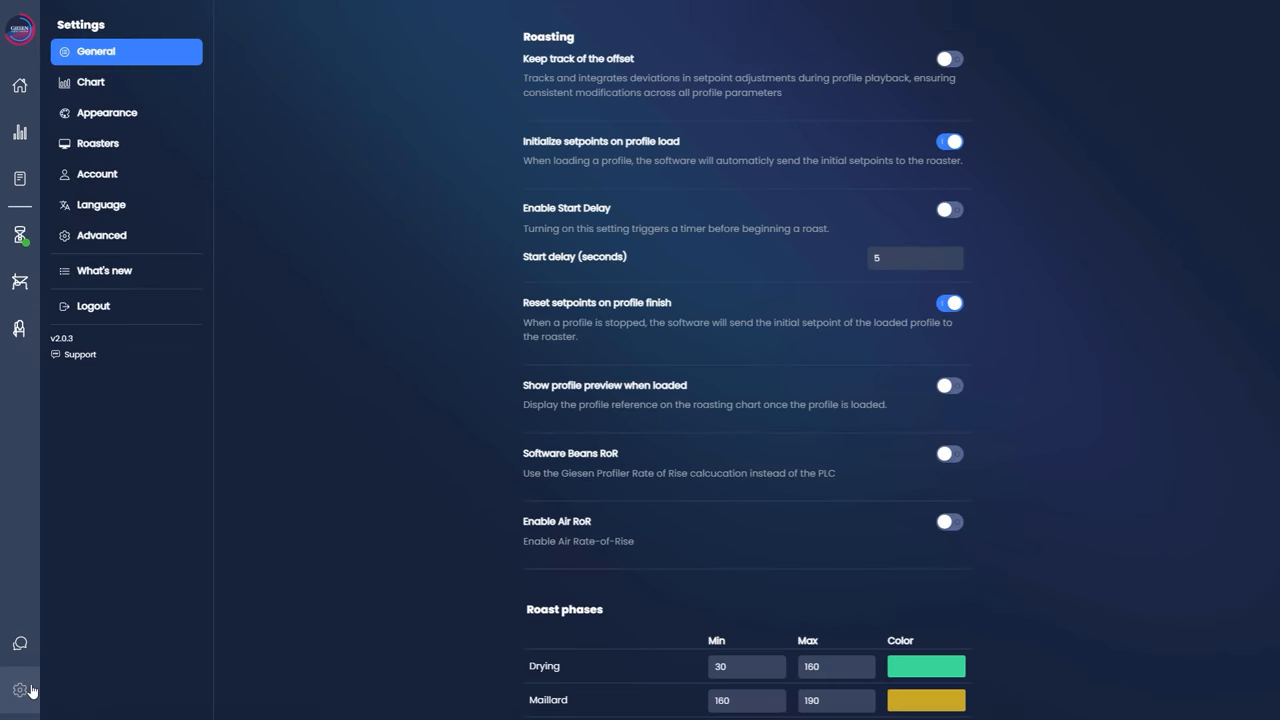
pyautogui.moveTo(220, 34)
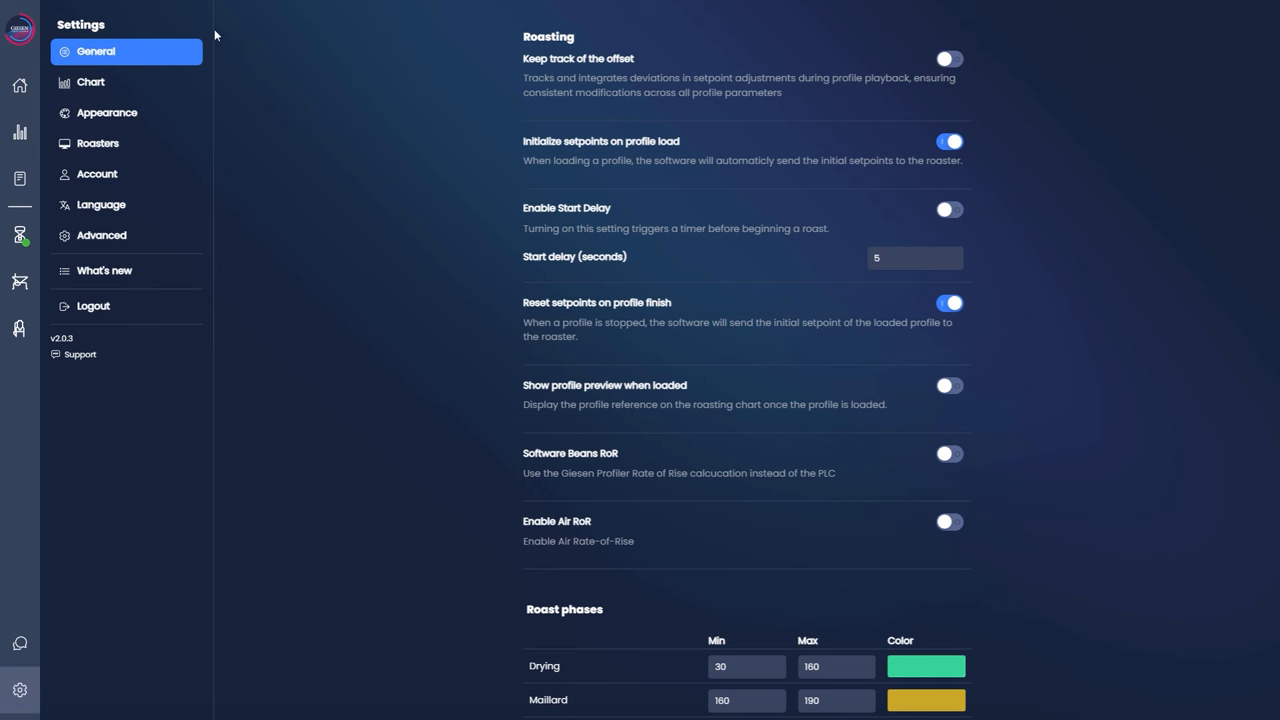
pyautogui.moveTo(140, 280)
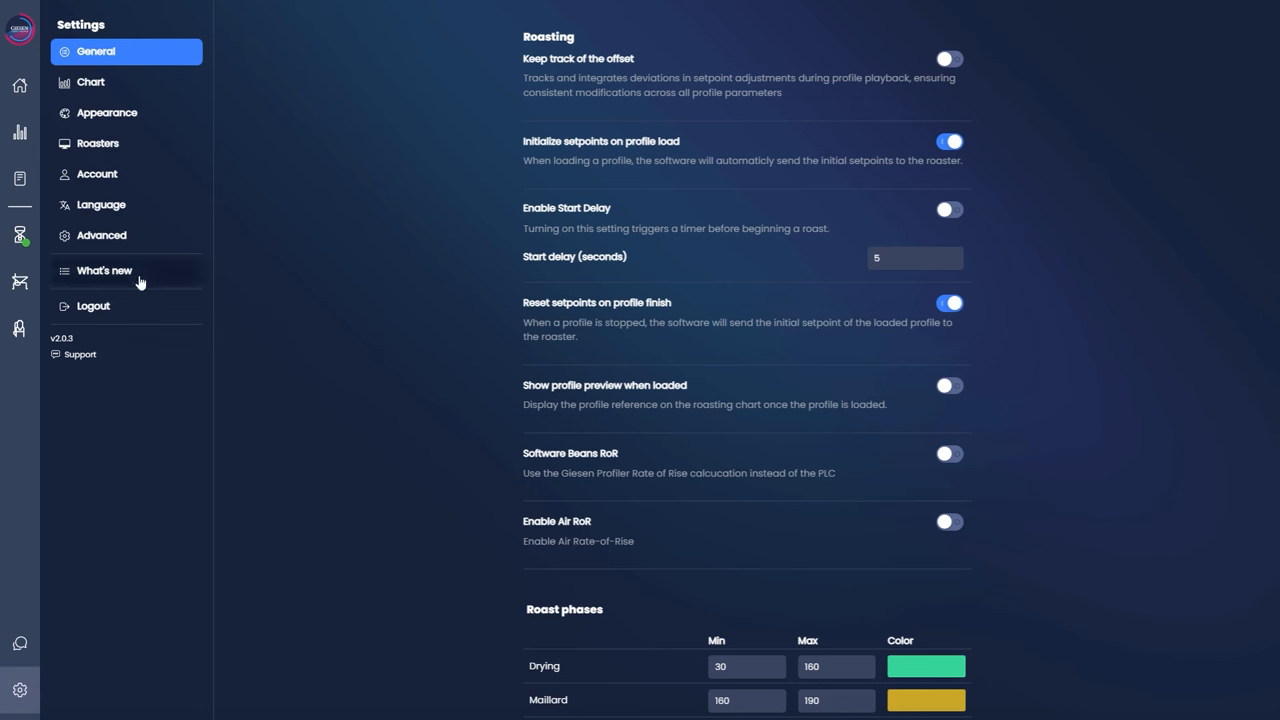
pyautogui.scroll(-3)
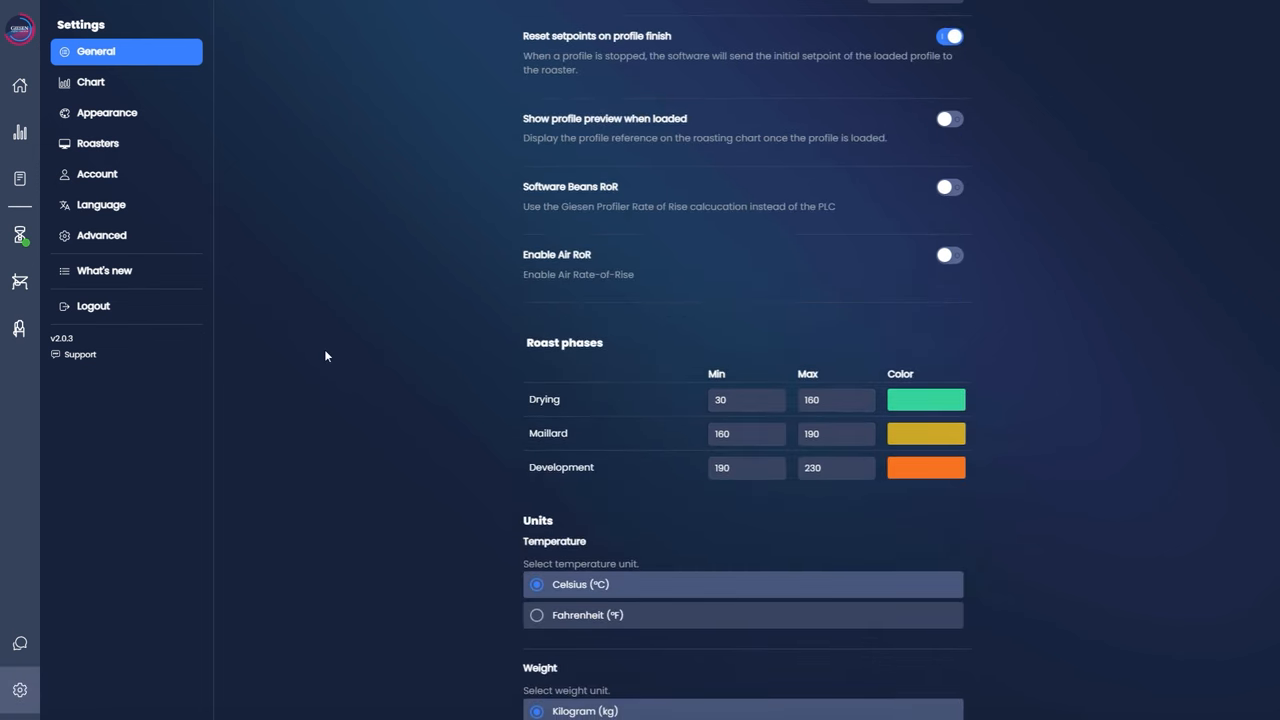
pyautogui.moveTo(156, 568)
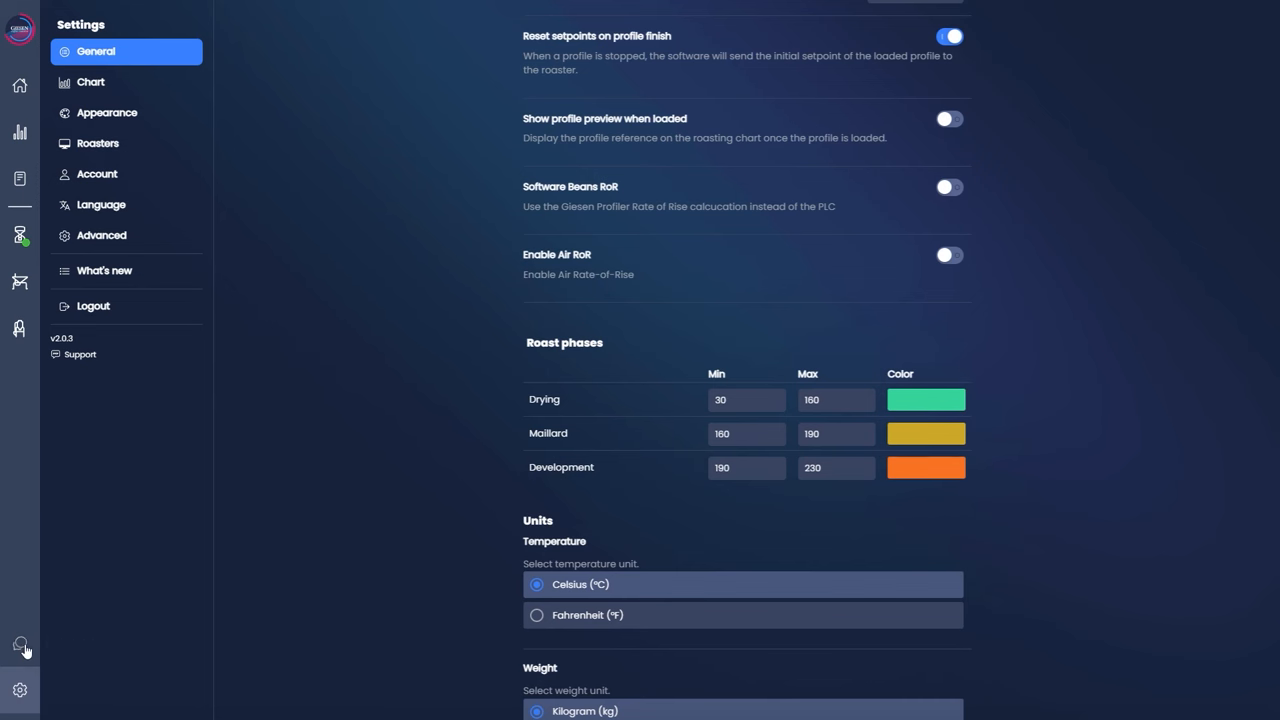
pyautogui.click(80, 354)
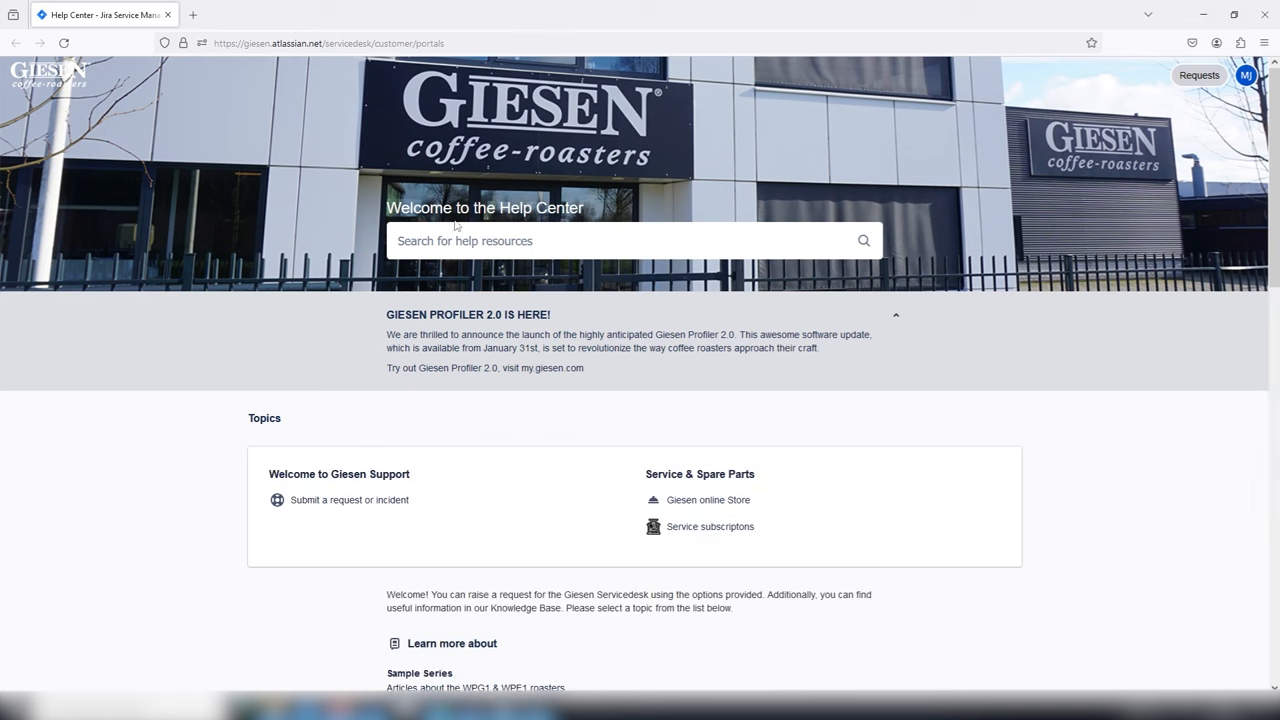
pyautogui.scroll(-3)
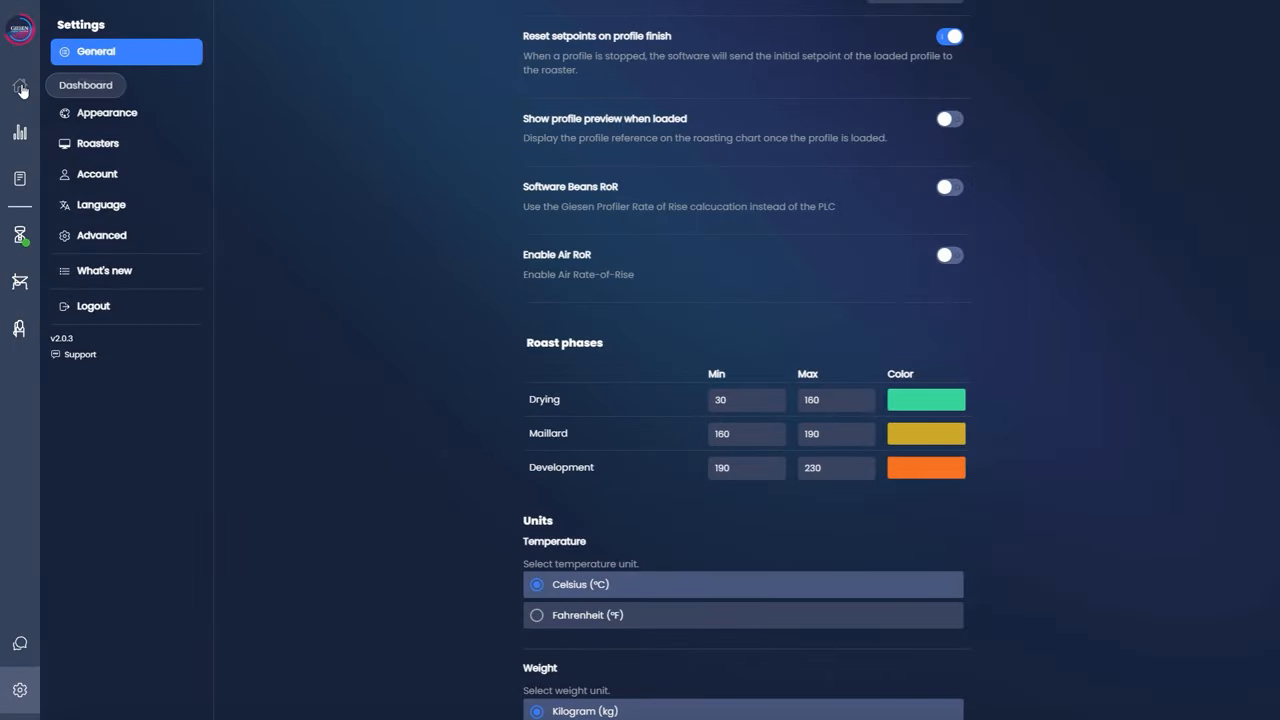
# - Return to the live roast dashboard with its gauges and running roast chart
pyautogui.click(20, 90)
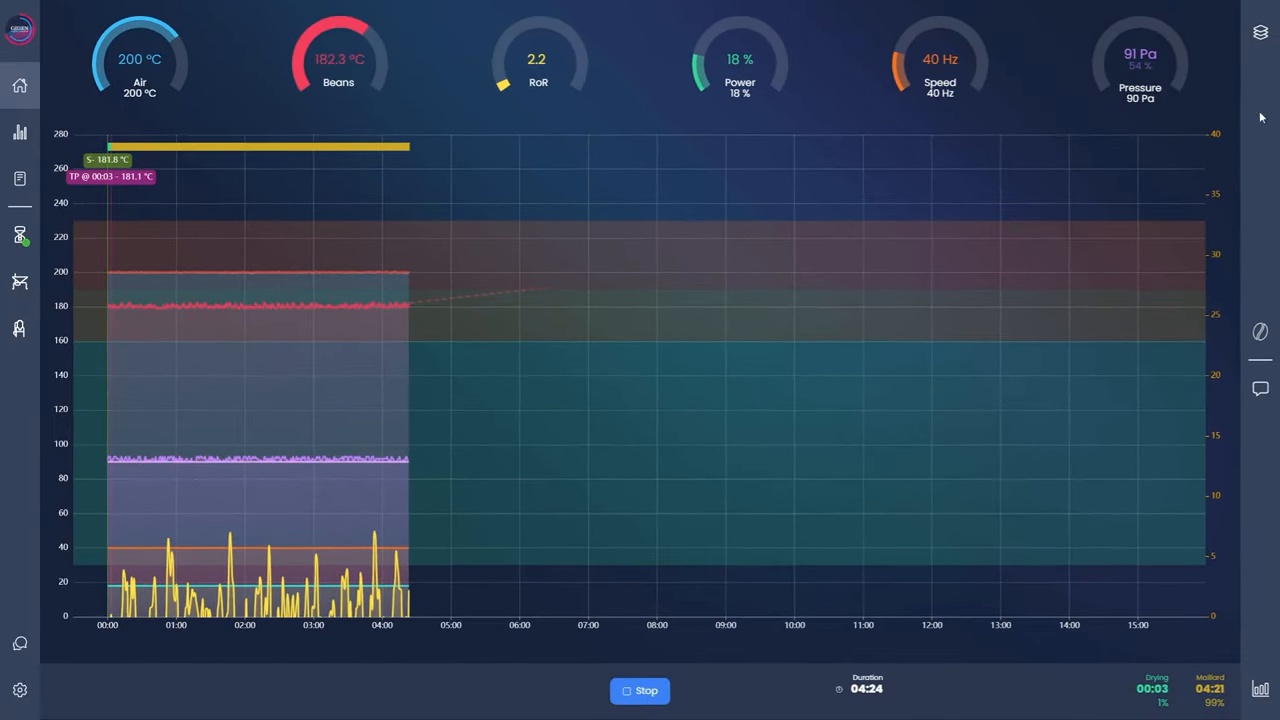
# - Review the chart legend, equipment status and event timeline, then add a note reading 'hello'
pyautogui.click(1256, 36)
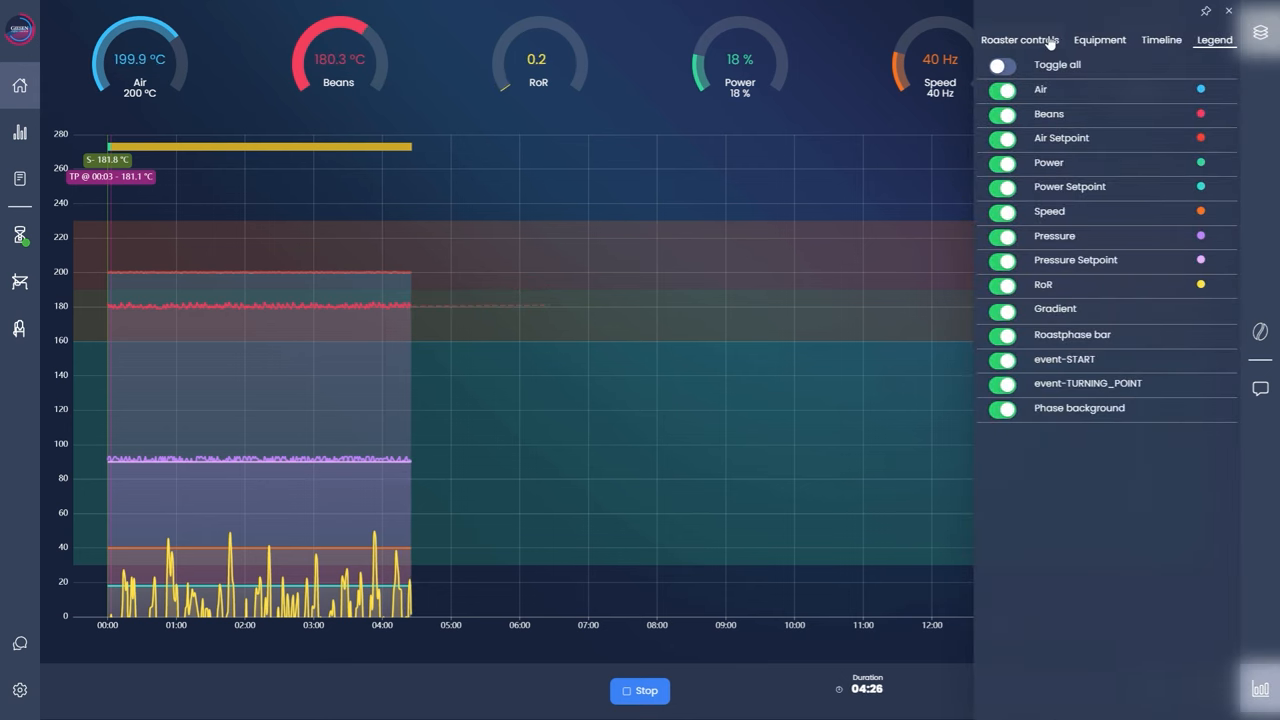
pyautogui.click(1098, 40)
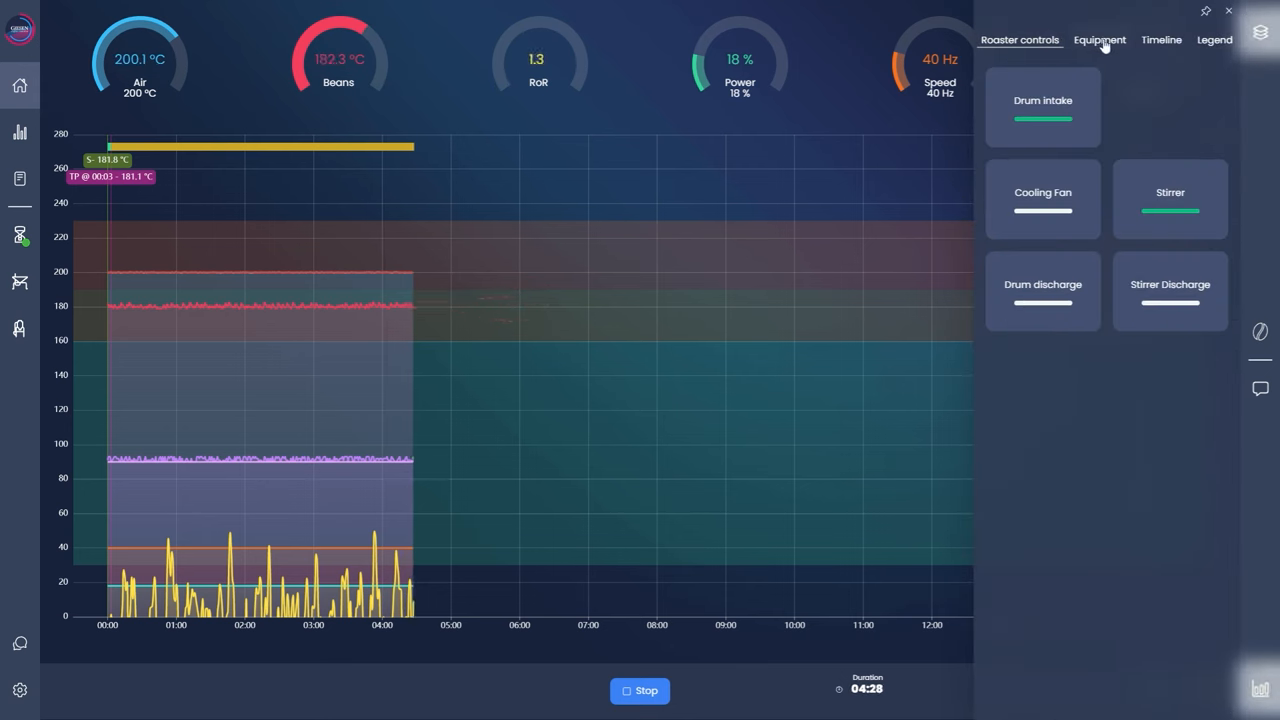
pyautogui.click(1162, 40)
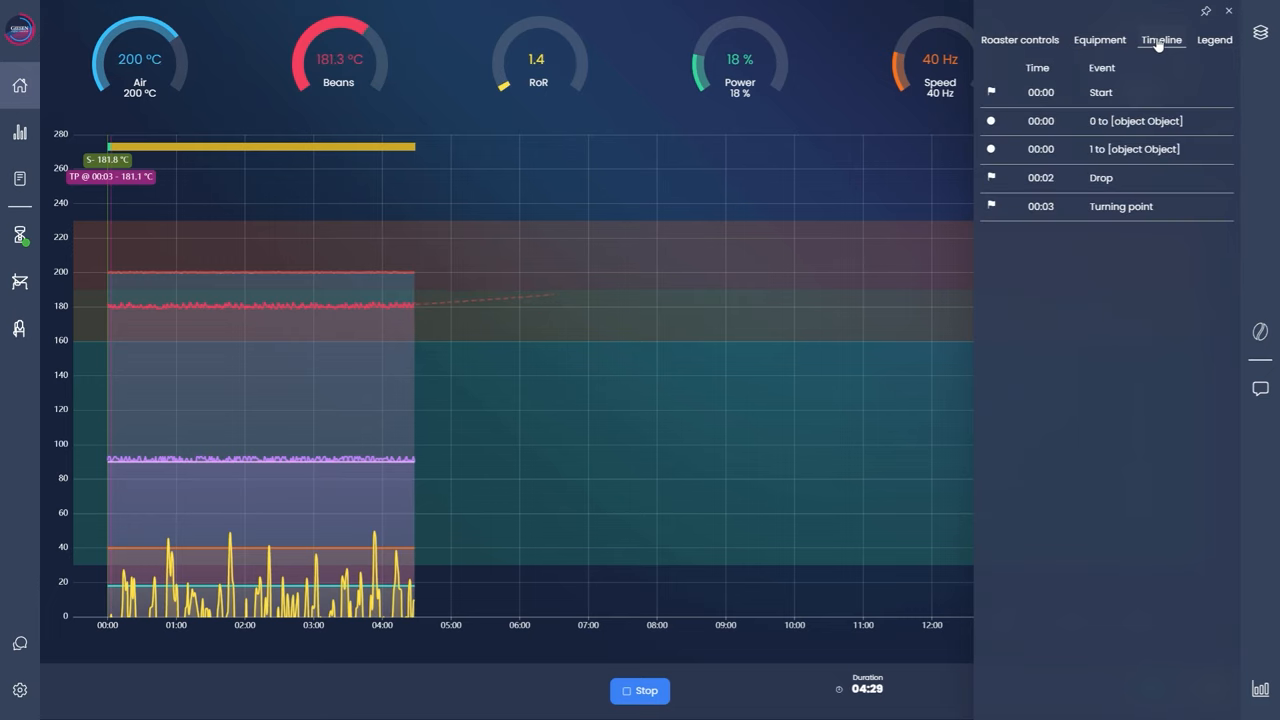
pyautogui.click(1218, 40)
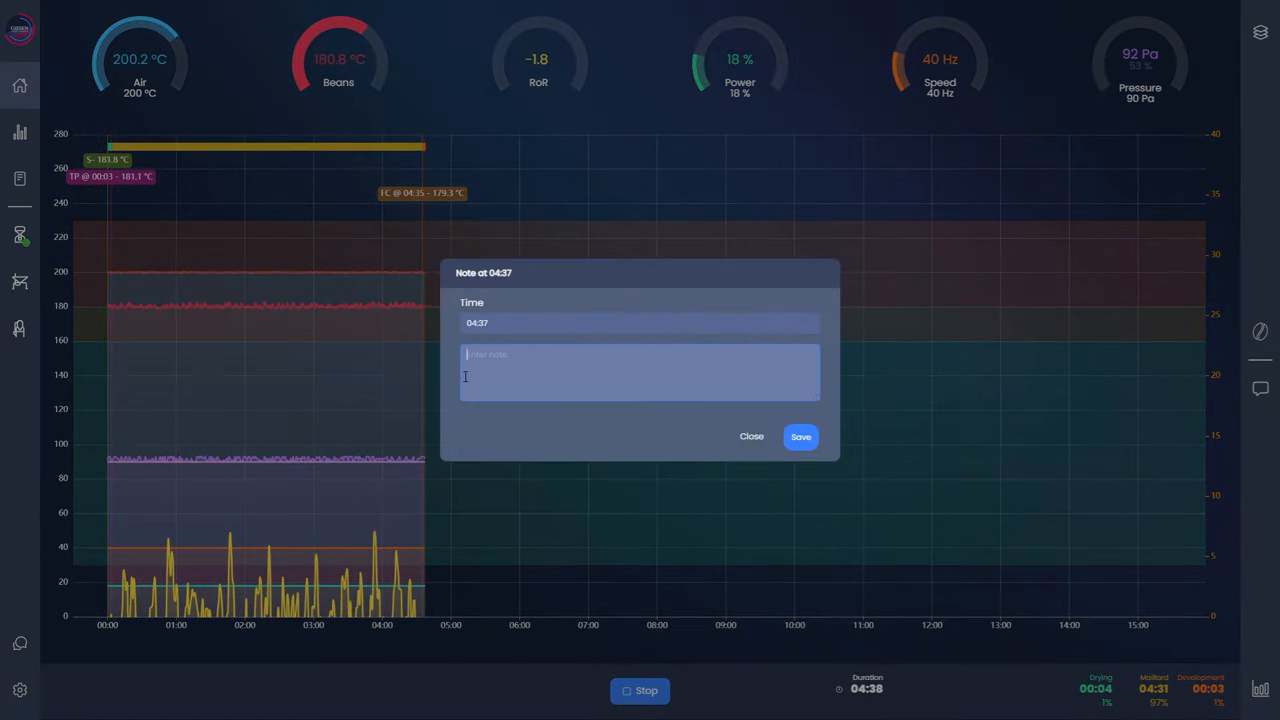
pyautogui.write('hello')
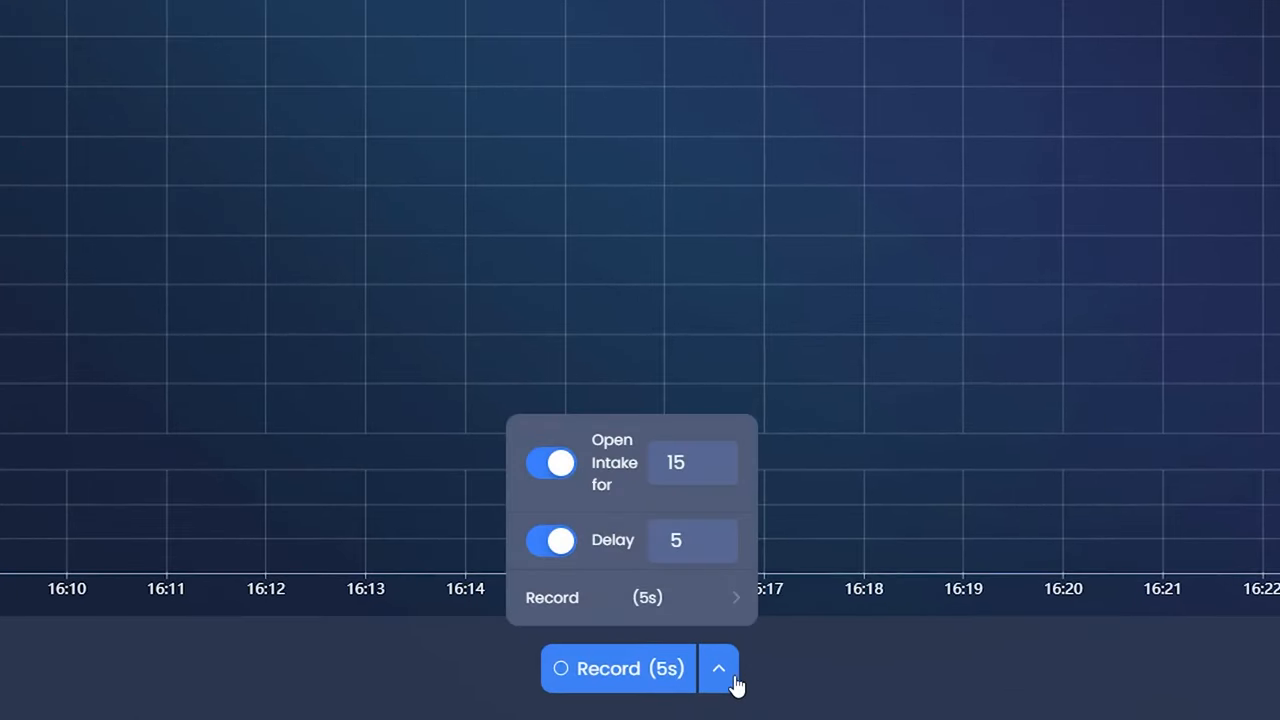
pyautogui.moveTo(560, 556)
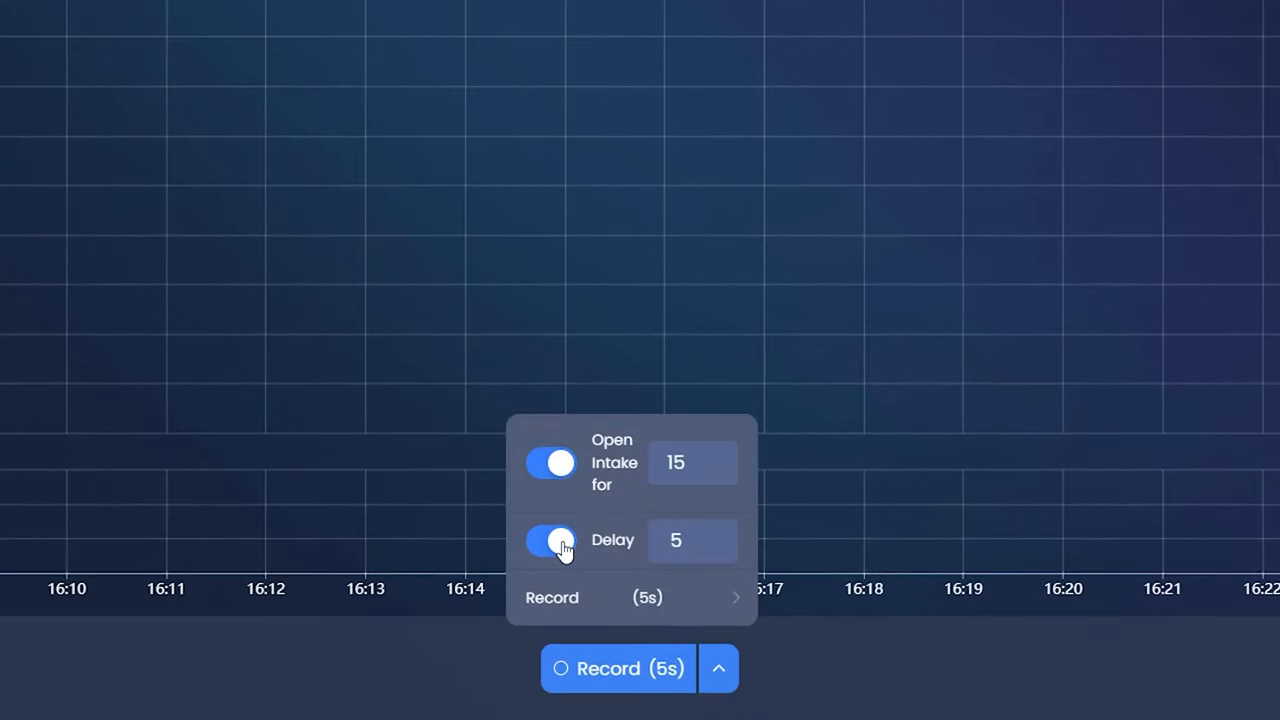
# - Switch the recording delay off and start recording a new roast immediately
pyautogui.click(550, 540)
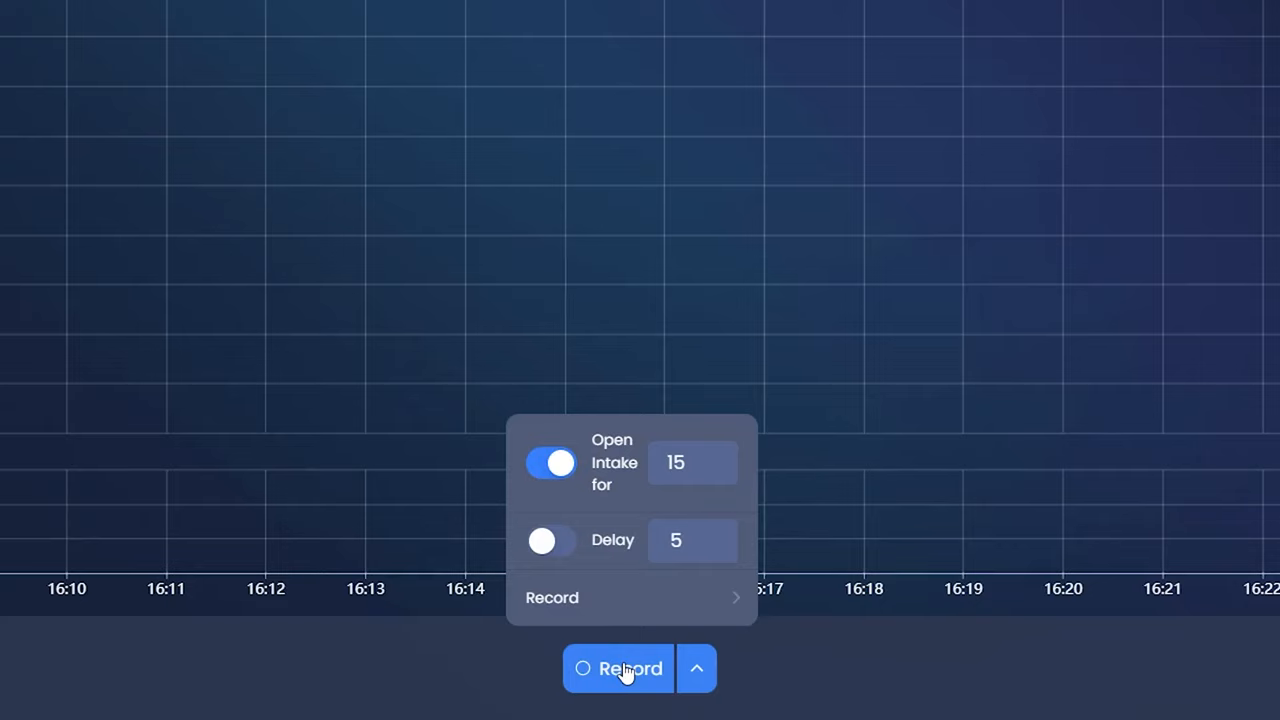
pyautogui.click(620, 668)
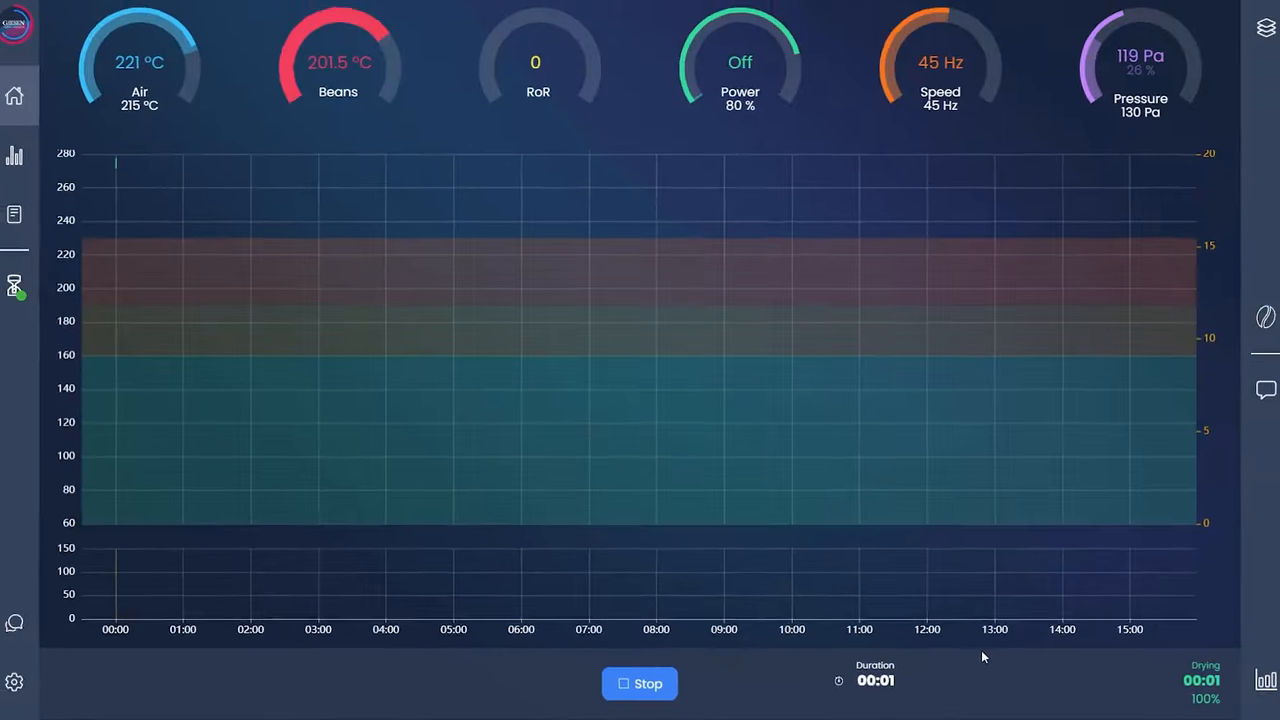
# - Monitor the recorded roast through drying, Maillard and development to about seven and a half minutes
pyautogui.click(938, 60)
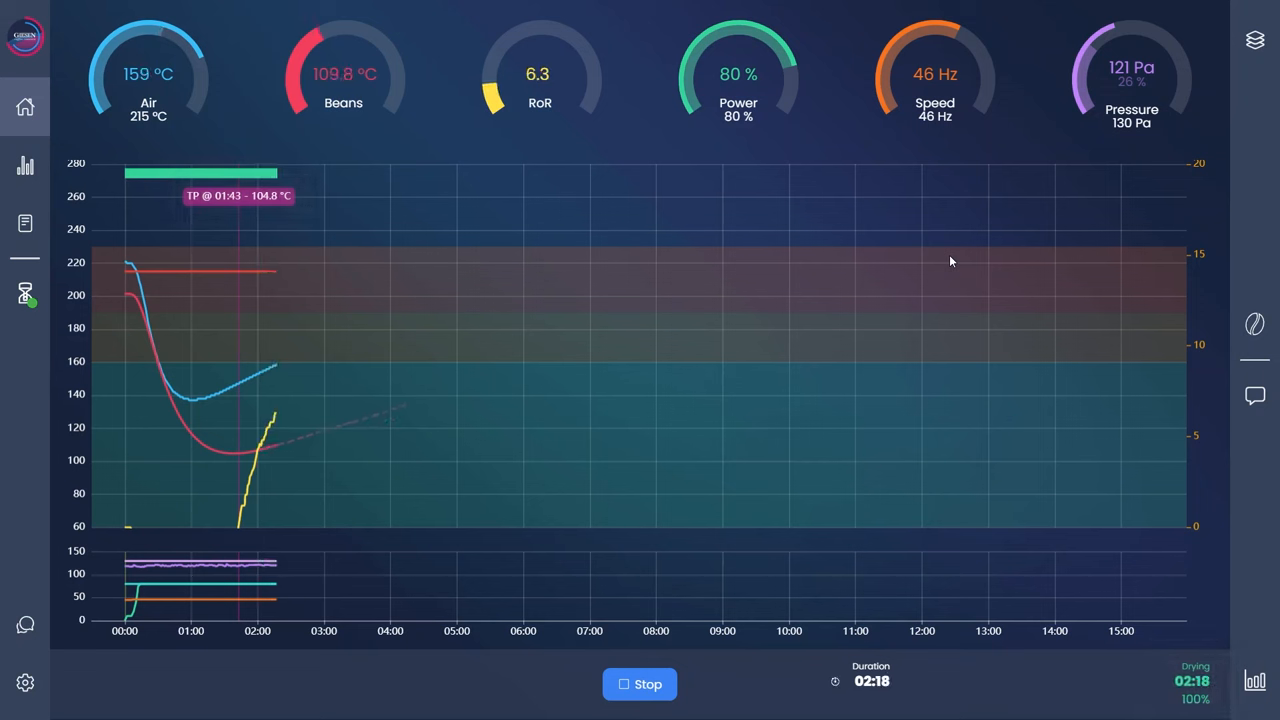
pyautogui.click(152, 80)
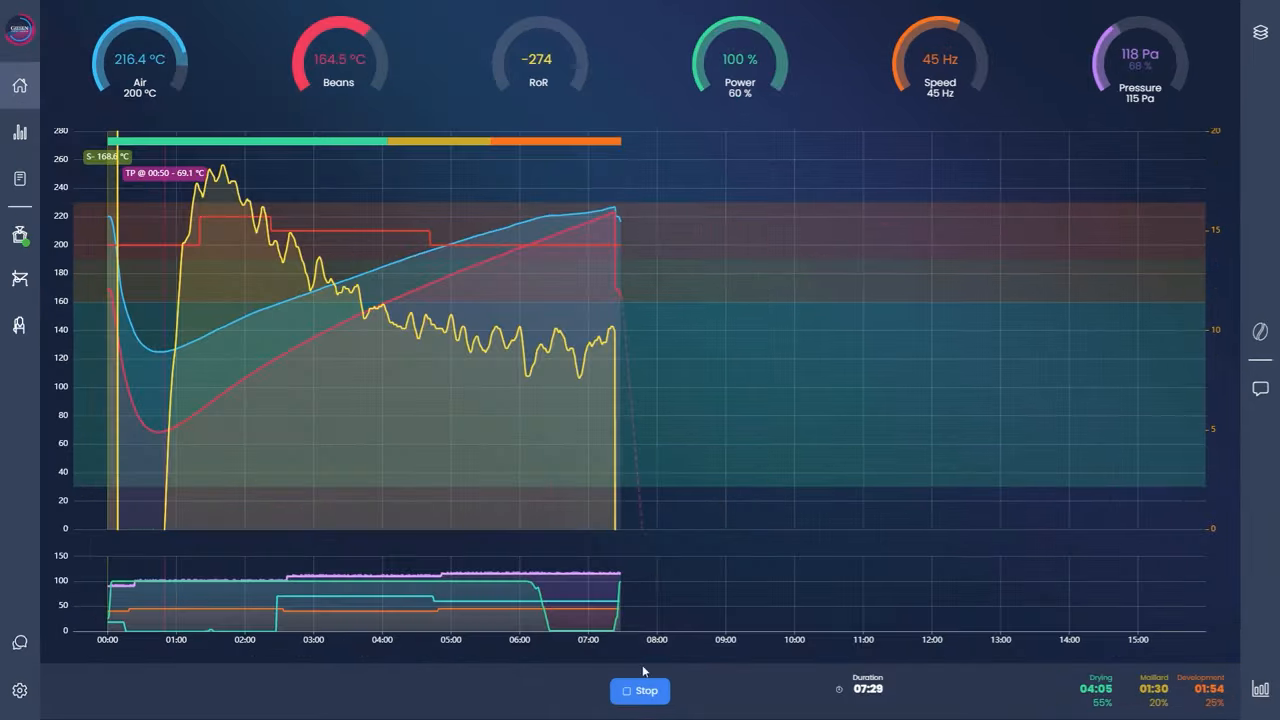
# - Stop the roast and save it as a profile with end weight 5,8 kg and bean type Arabica
pyautogui.click(640, 692)
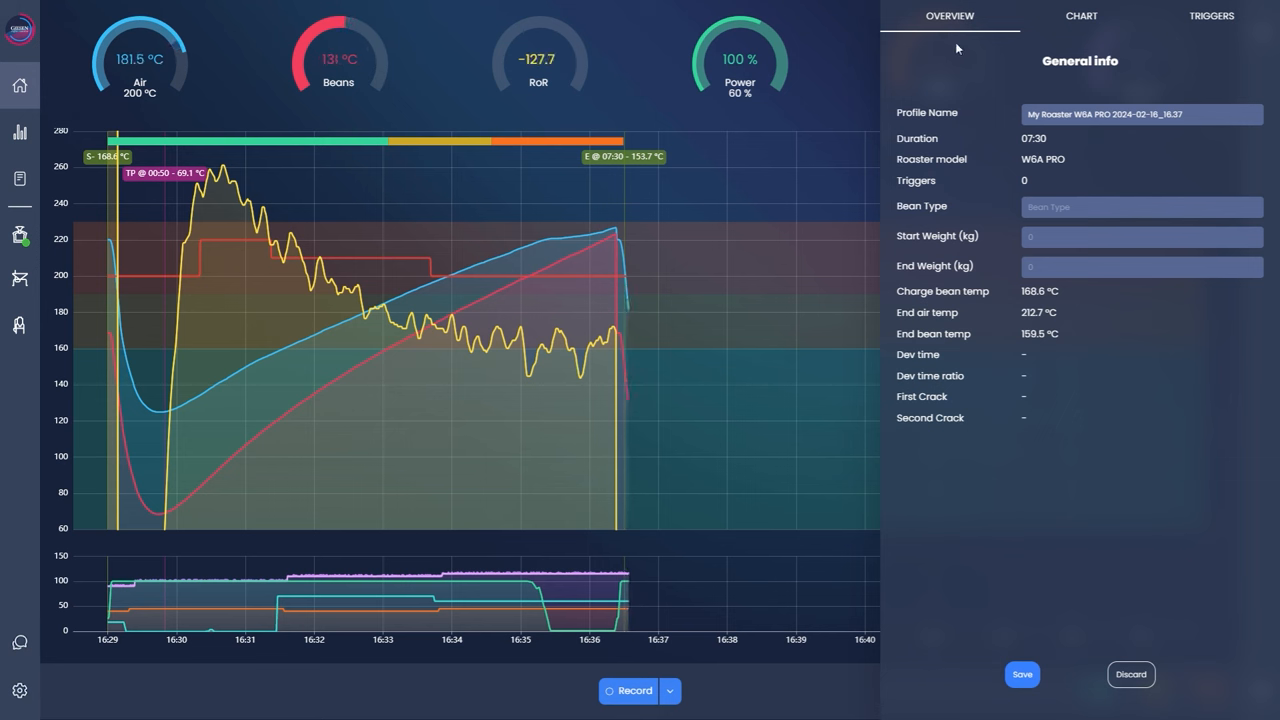
pyautogui.moveTo(1004, 244)
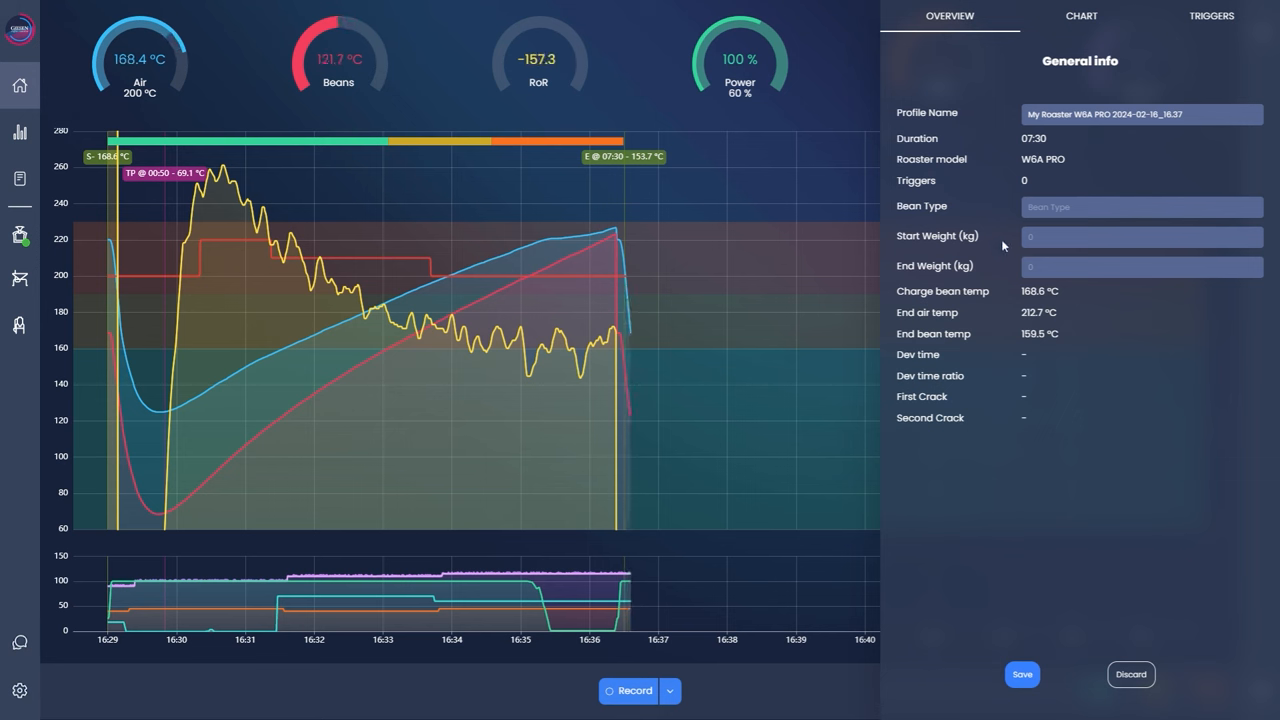
pyautogui.click(1140, 236)
pyautogui.write('6')
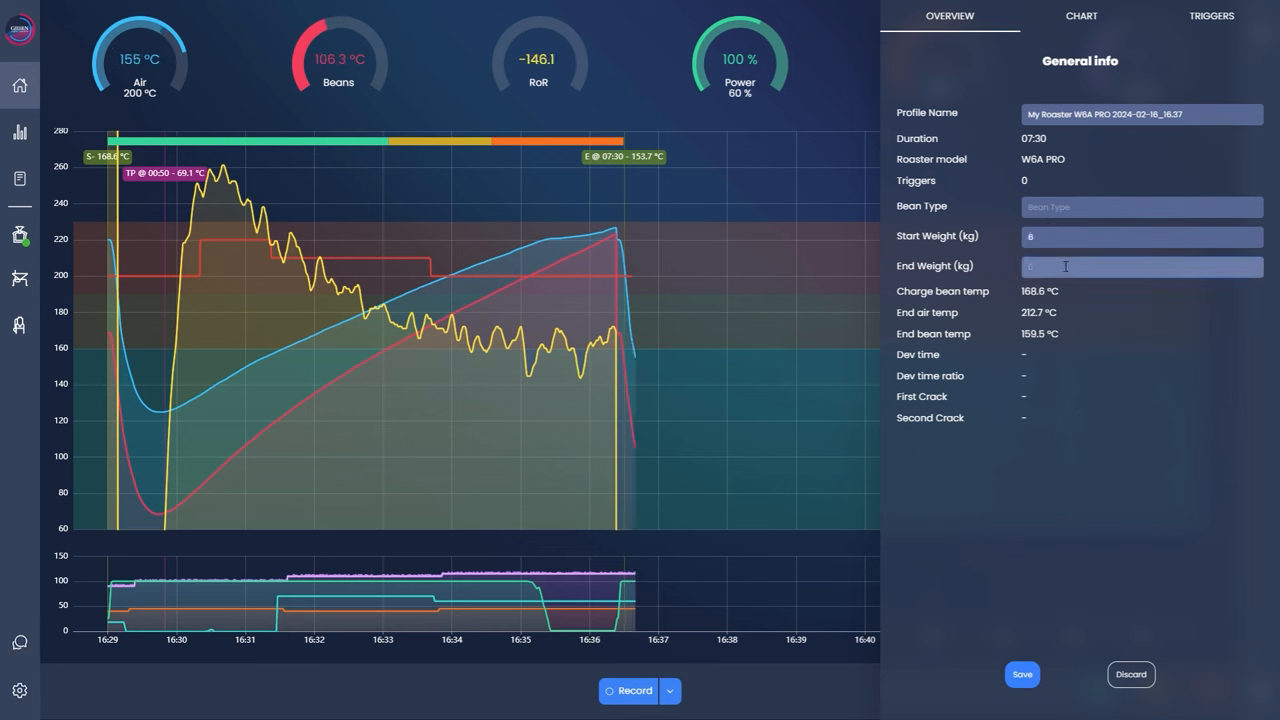
pyautogui.write('5,8')
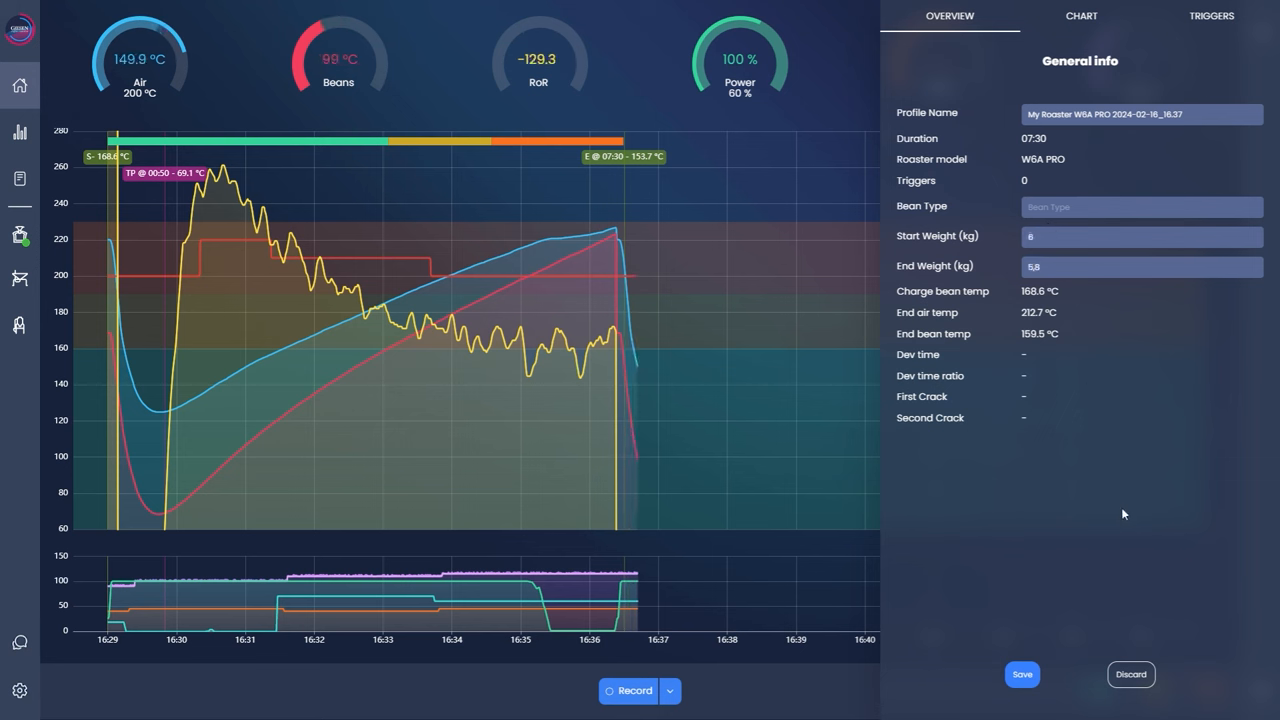
pyautogui.click(1140, 206)
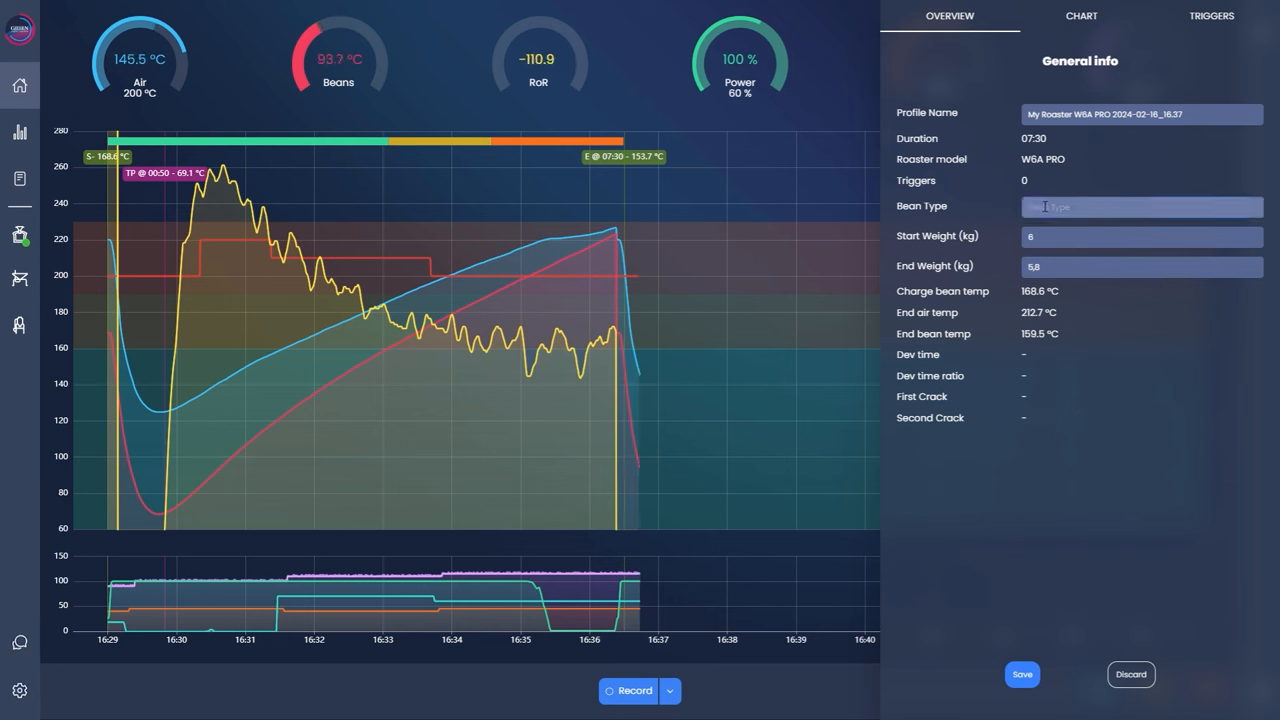
pyautogui.write('Arabica')
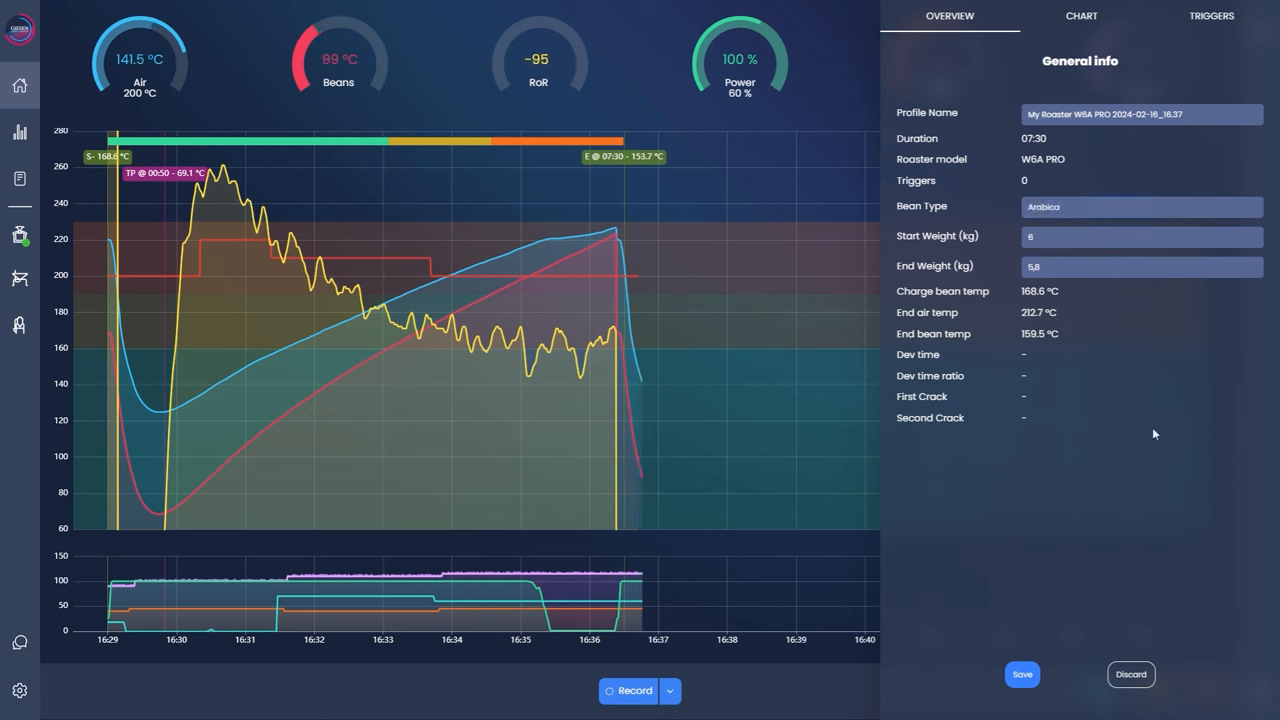
pyautogui.click(1072, 16)
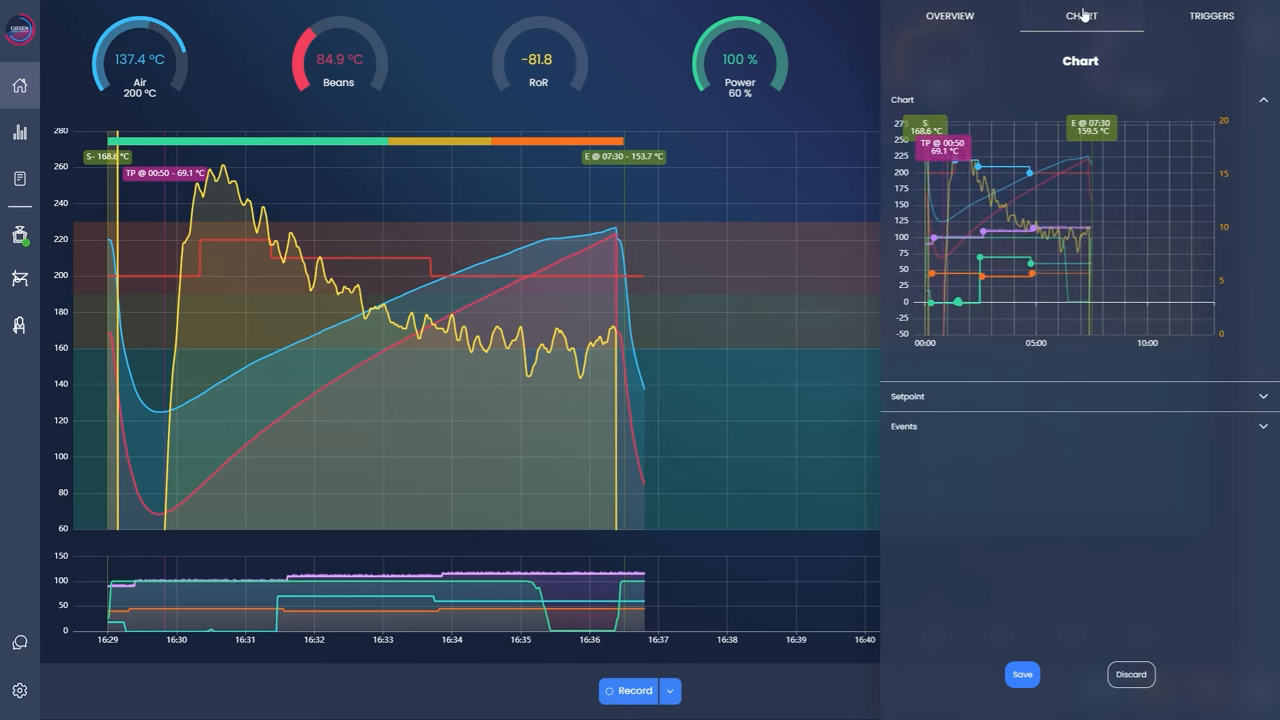
pyautogui.click(1076, 396)
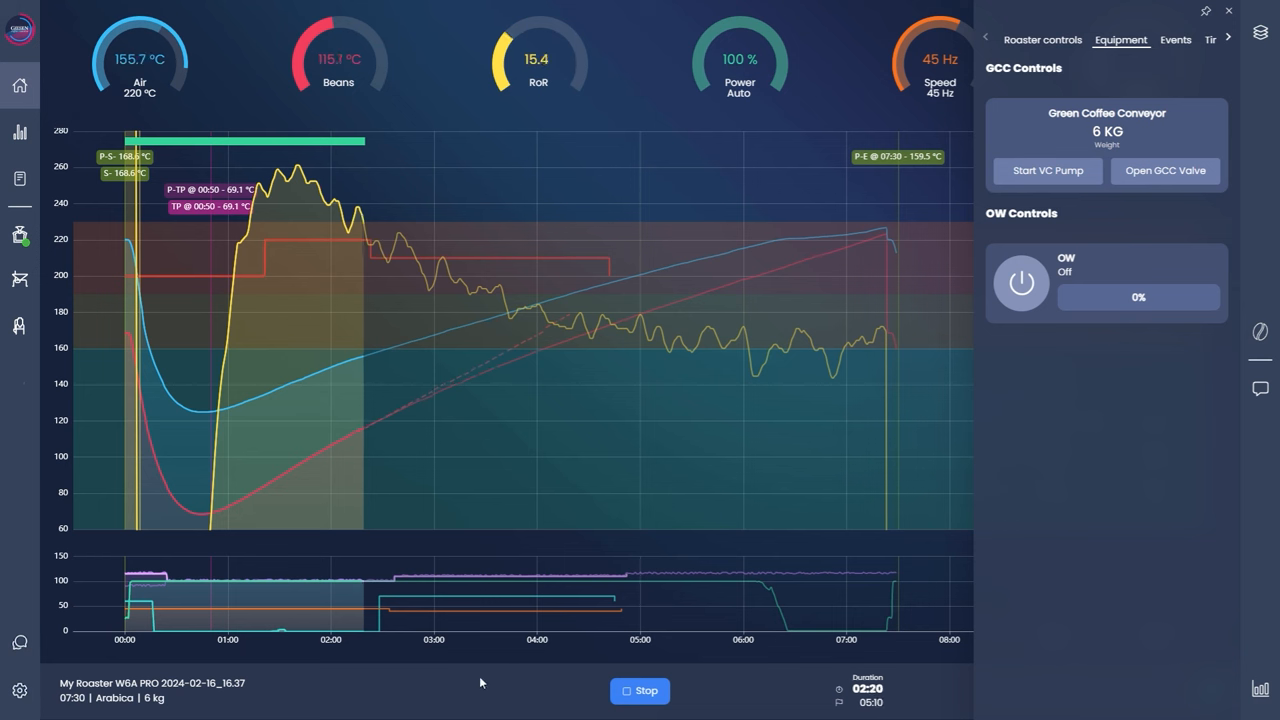
pyautogui.moveTo(100, 692)
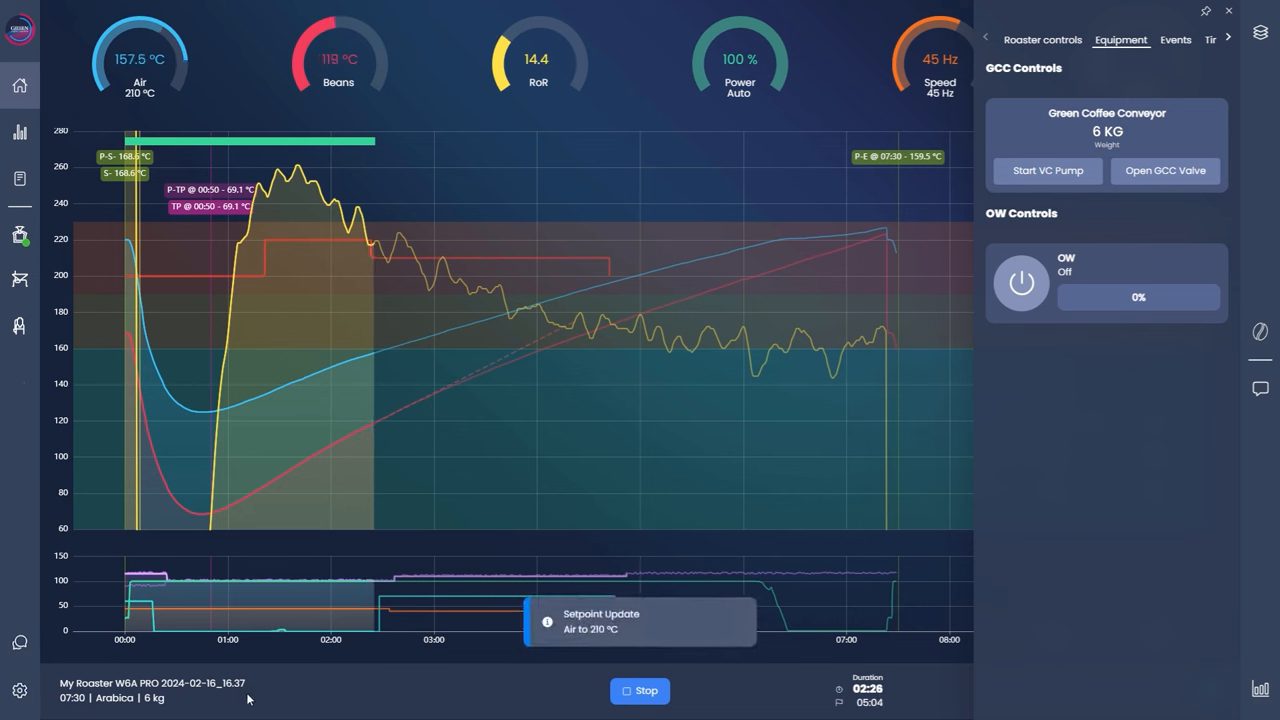
pyautogui.moveTo(372, 244)
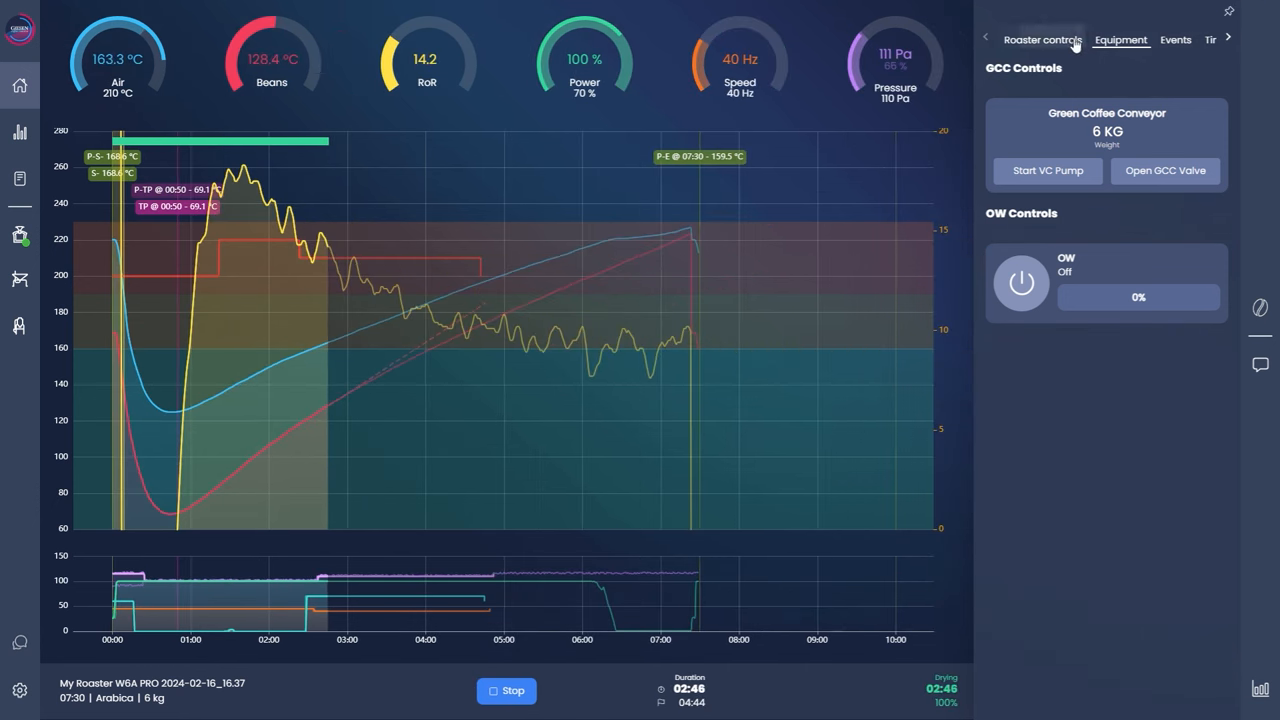
# - Check the drum, fan and stirrer controls, then stop the profile roast so it is saved
pyautogui.click(1044, 40)
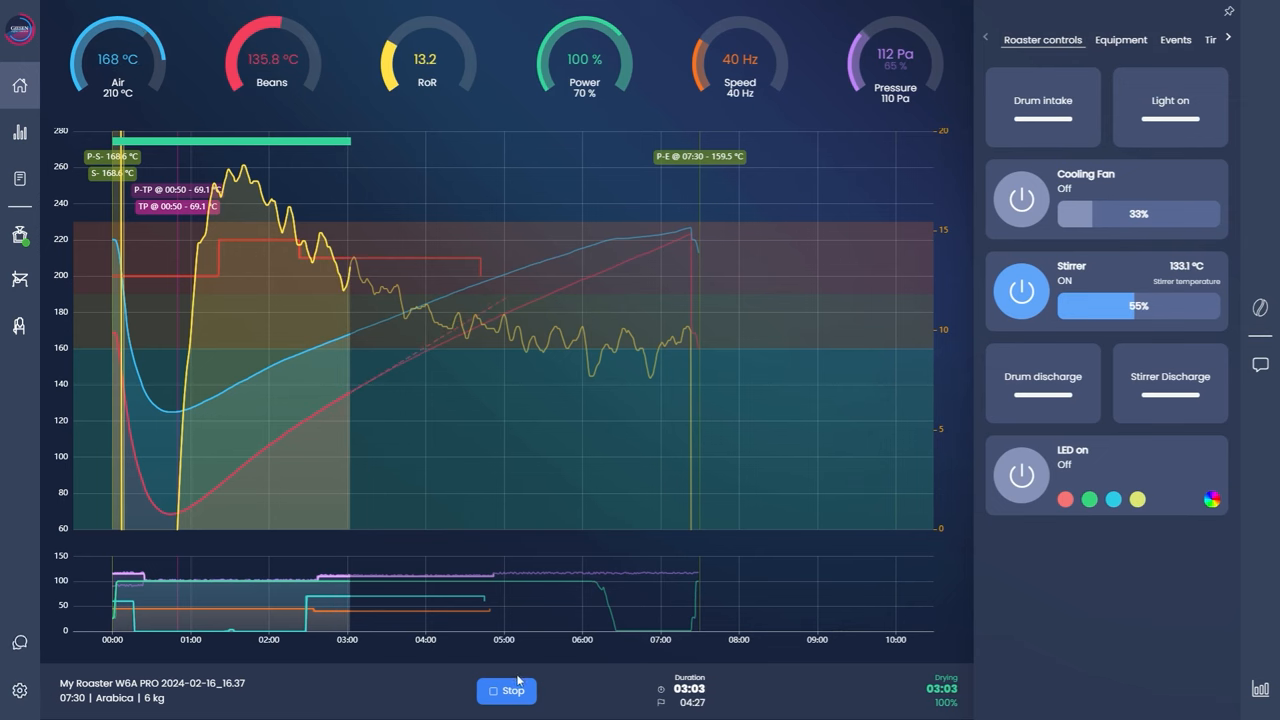
pyautogui.click(508, 690)
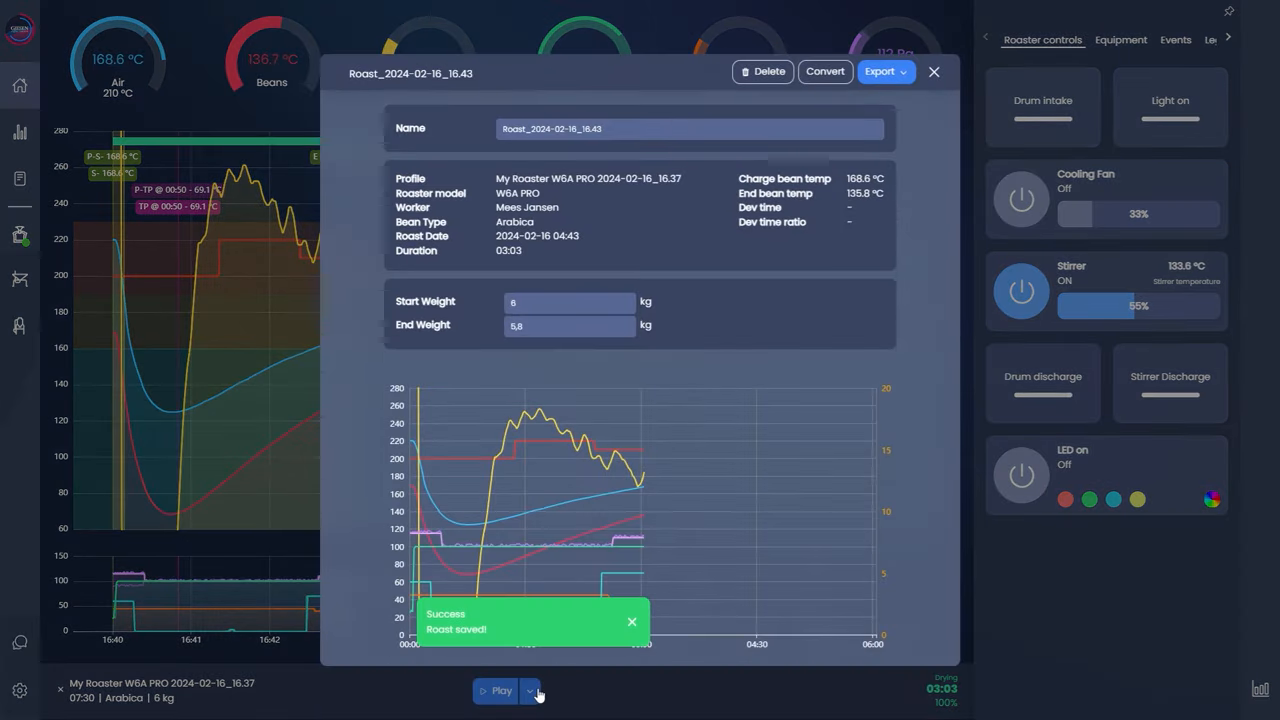